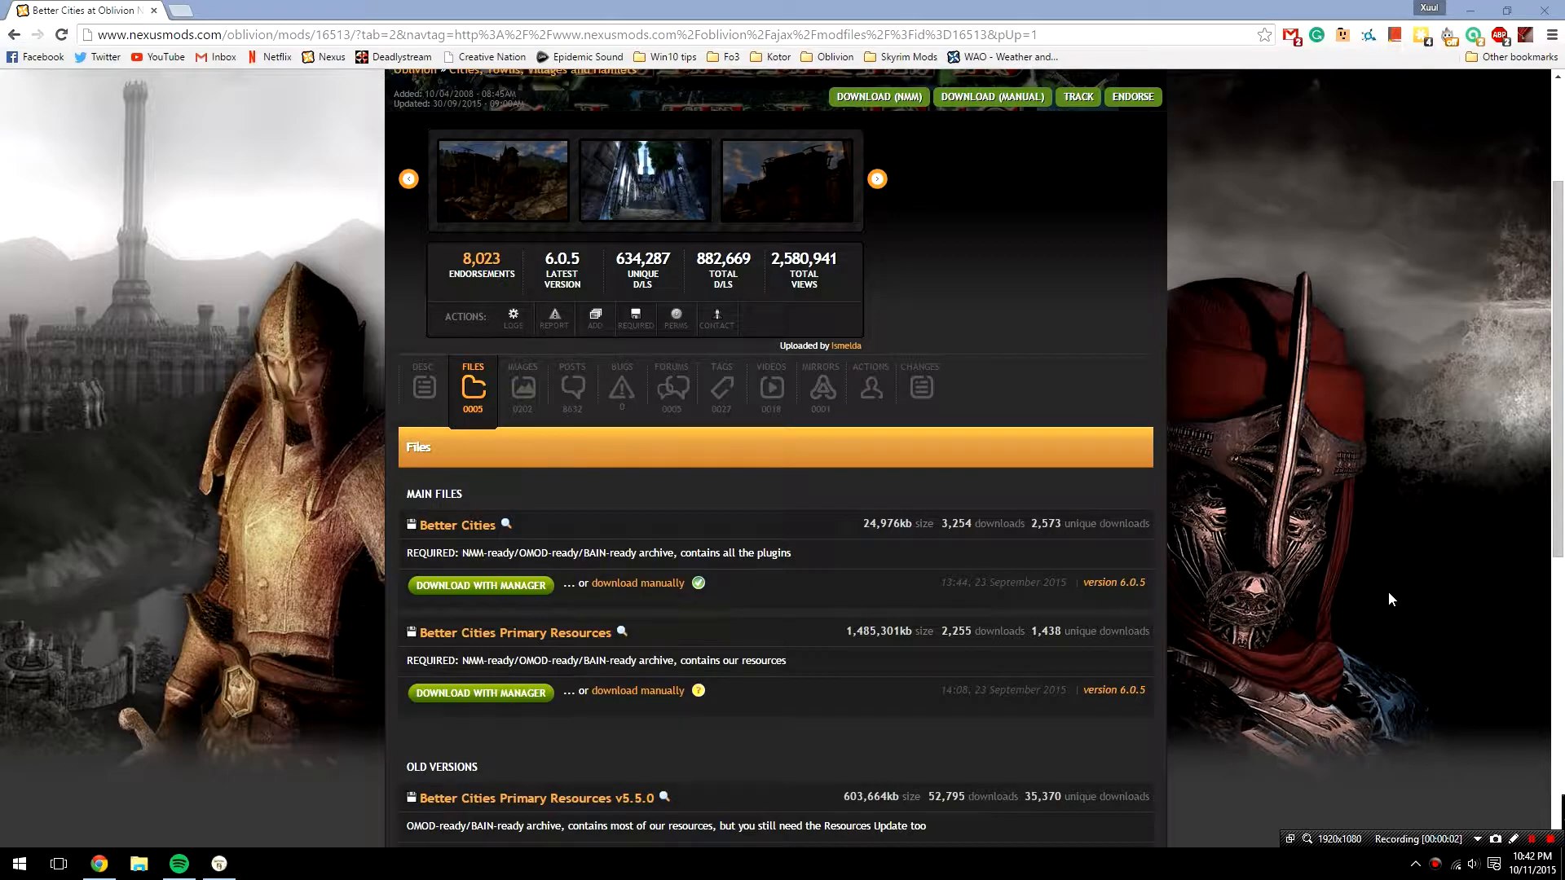
pyautogui.moveTo(1412, 569)
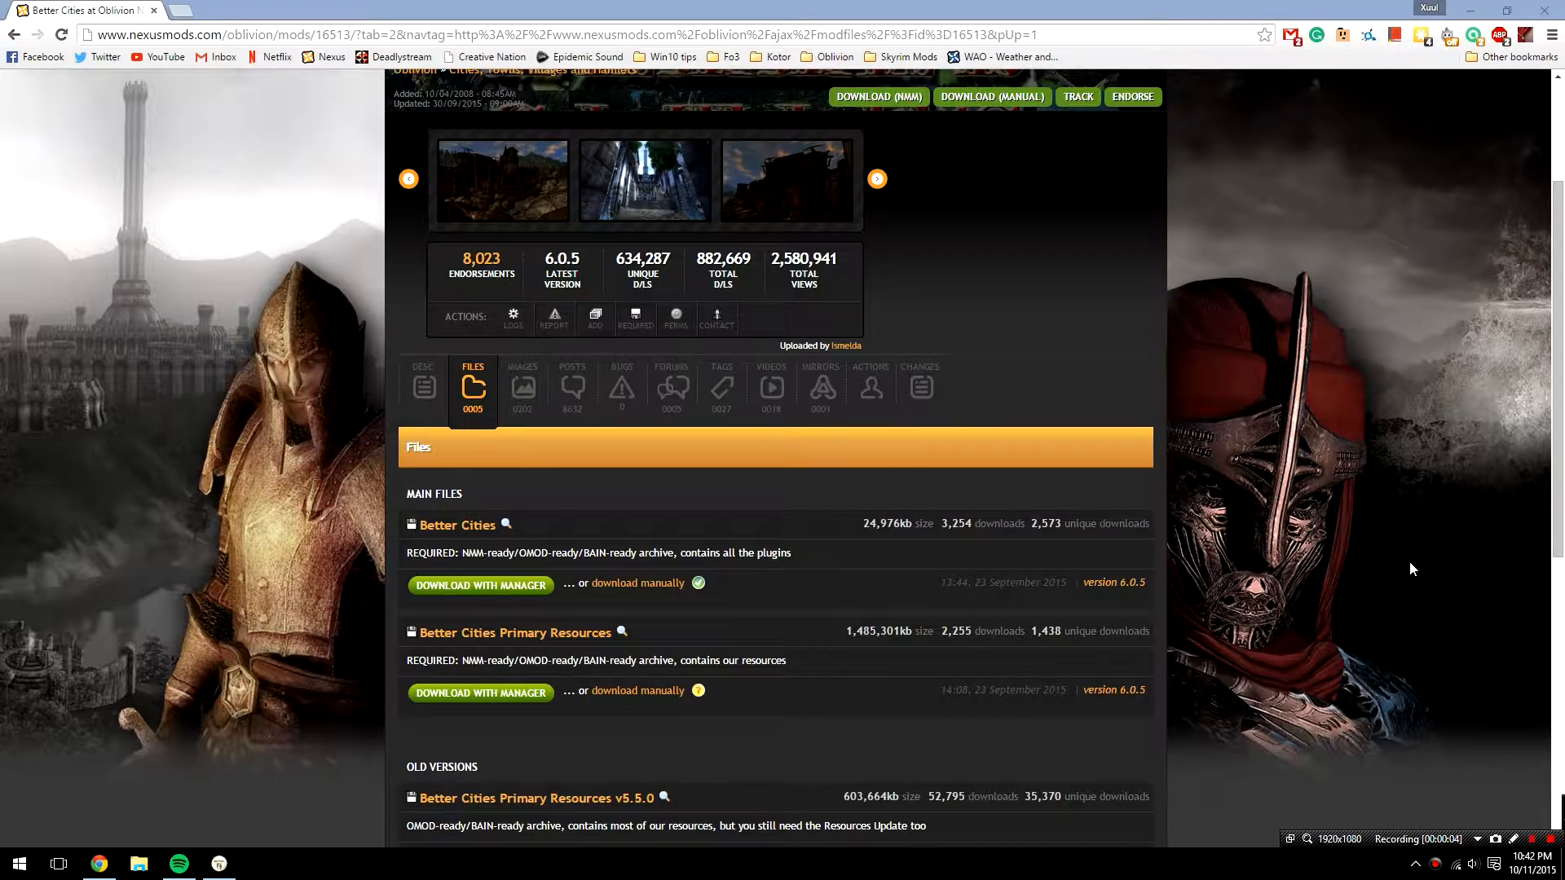
pyautogui.moveTo(1408, 581)
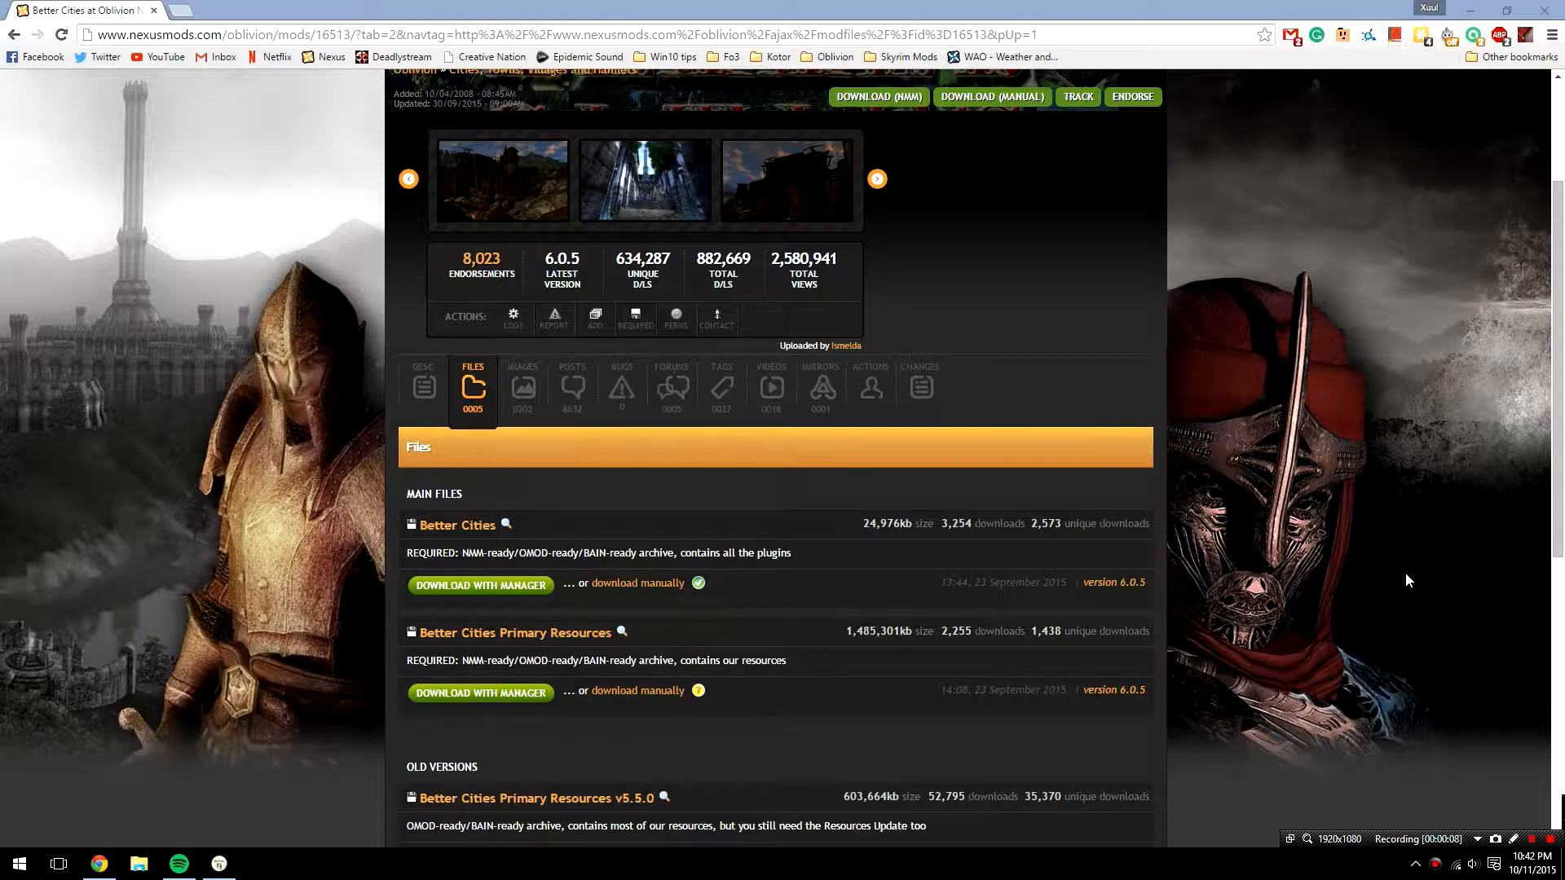
pyautogui.moveTo(619, 516)
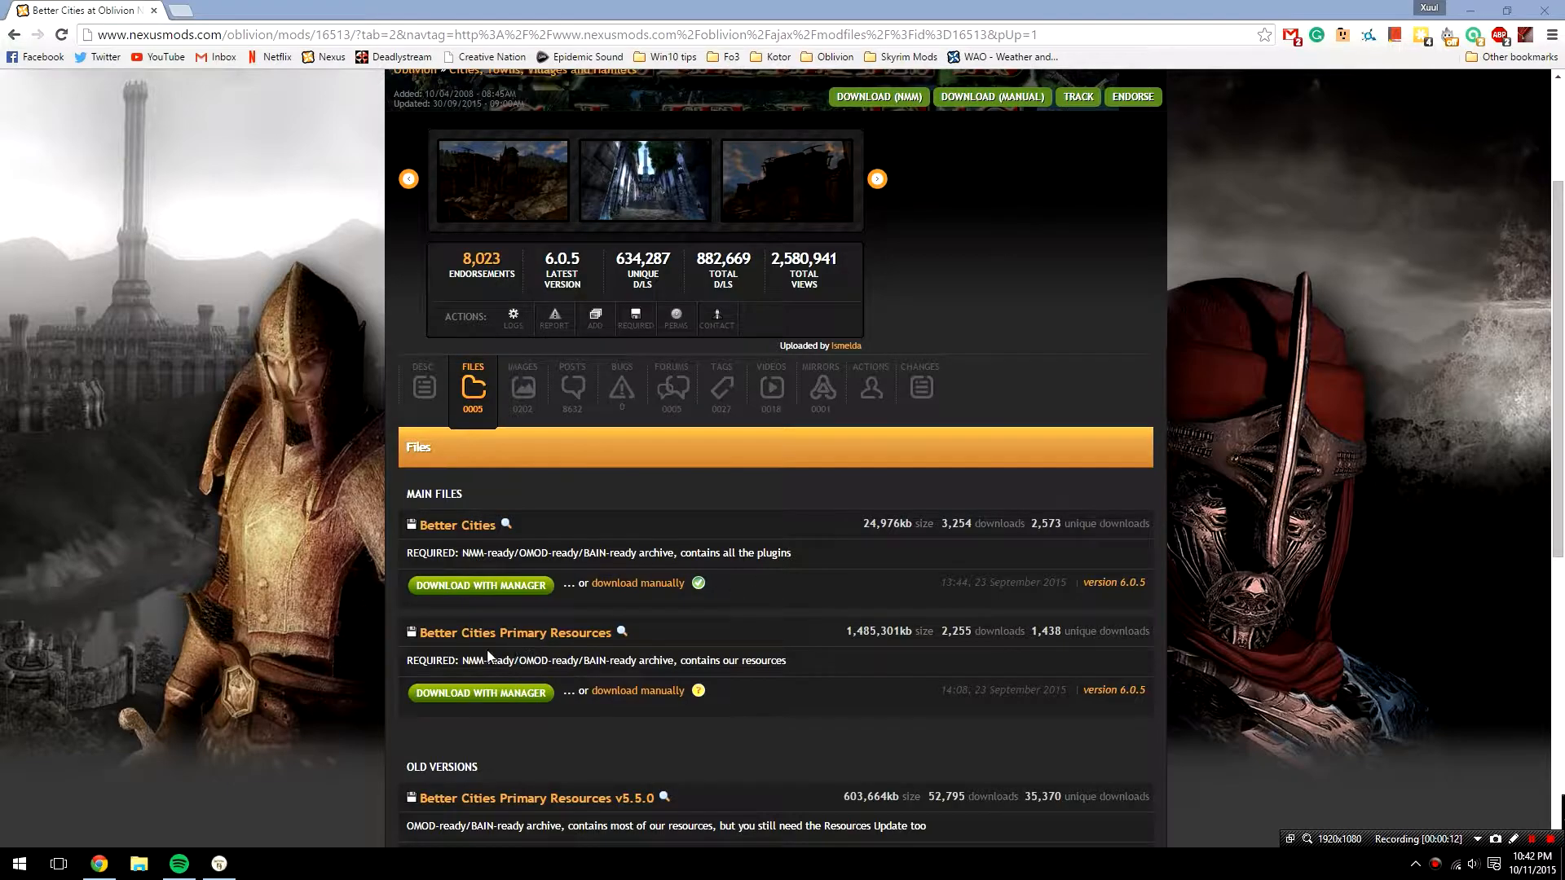
pyautogui.moveTo(325, 532)
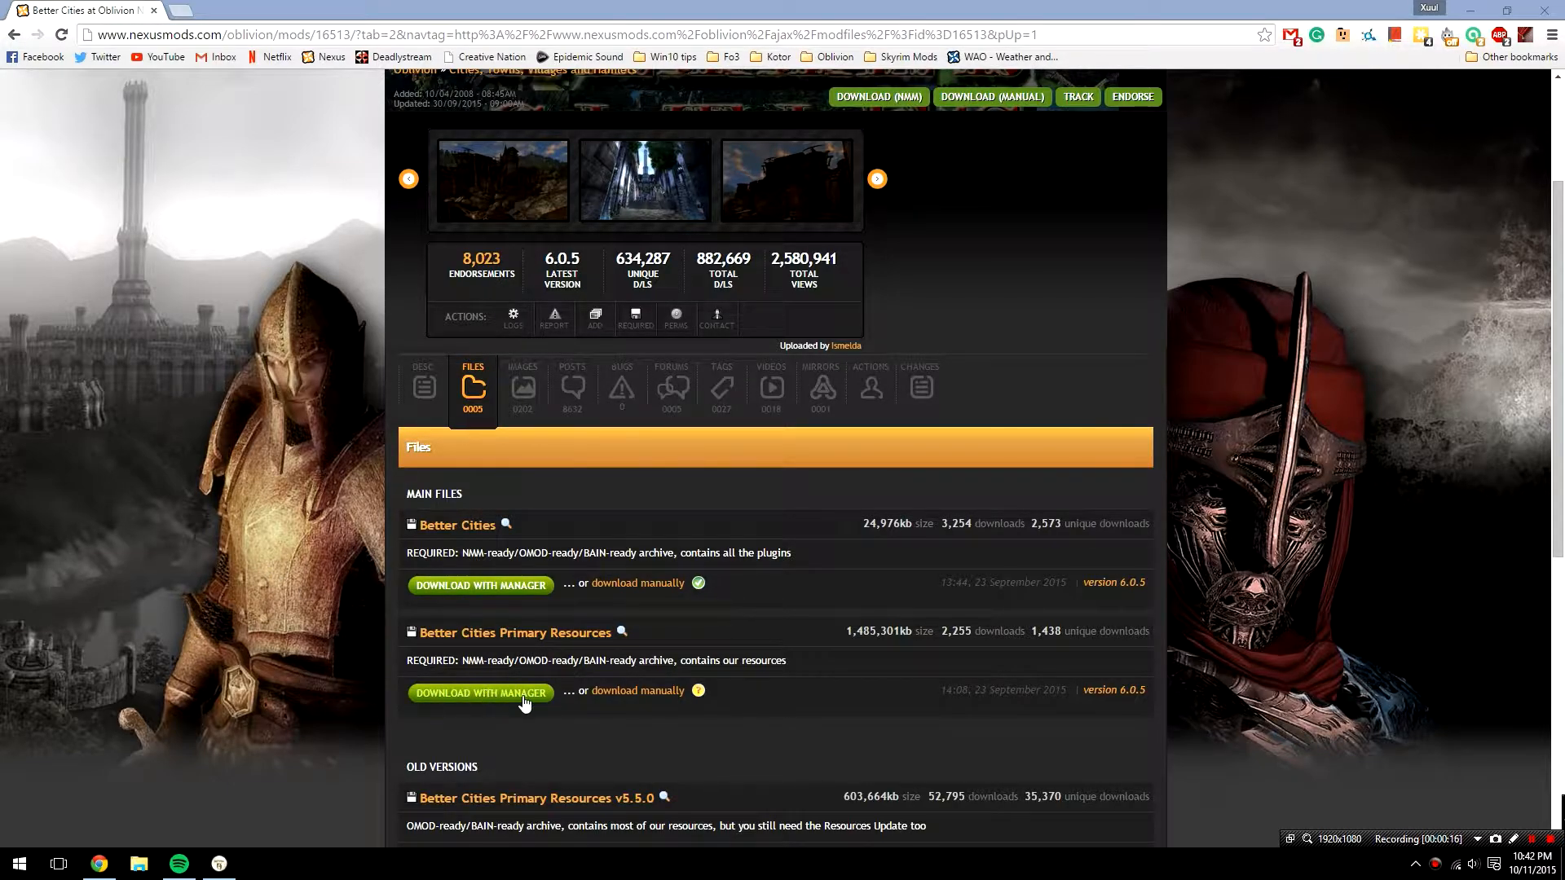
# - Send Better Cities Primary Resources from the Nexus Files tab to the mod manager
pyautogui.click(480, 693)
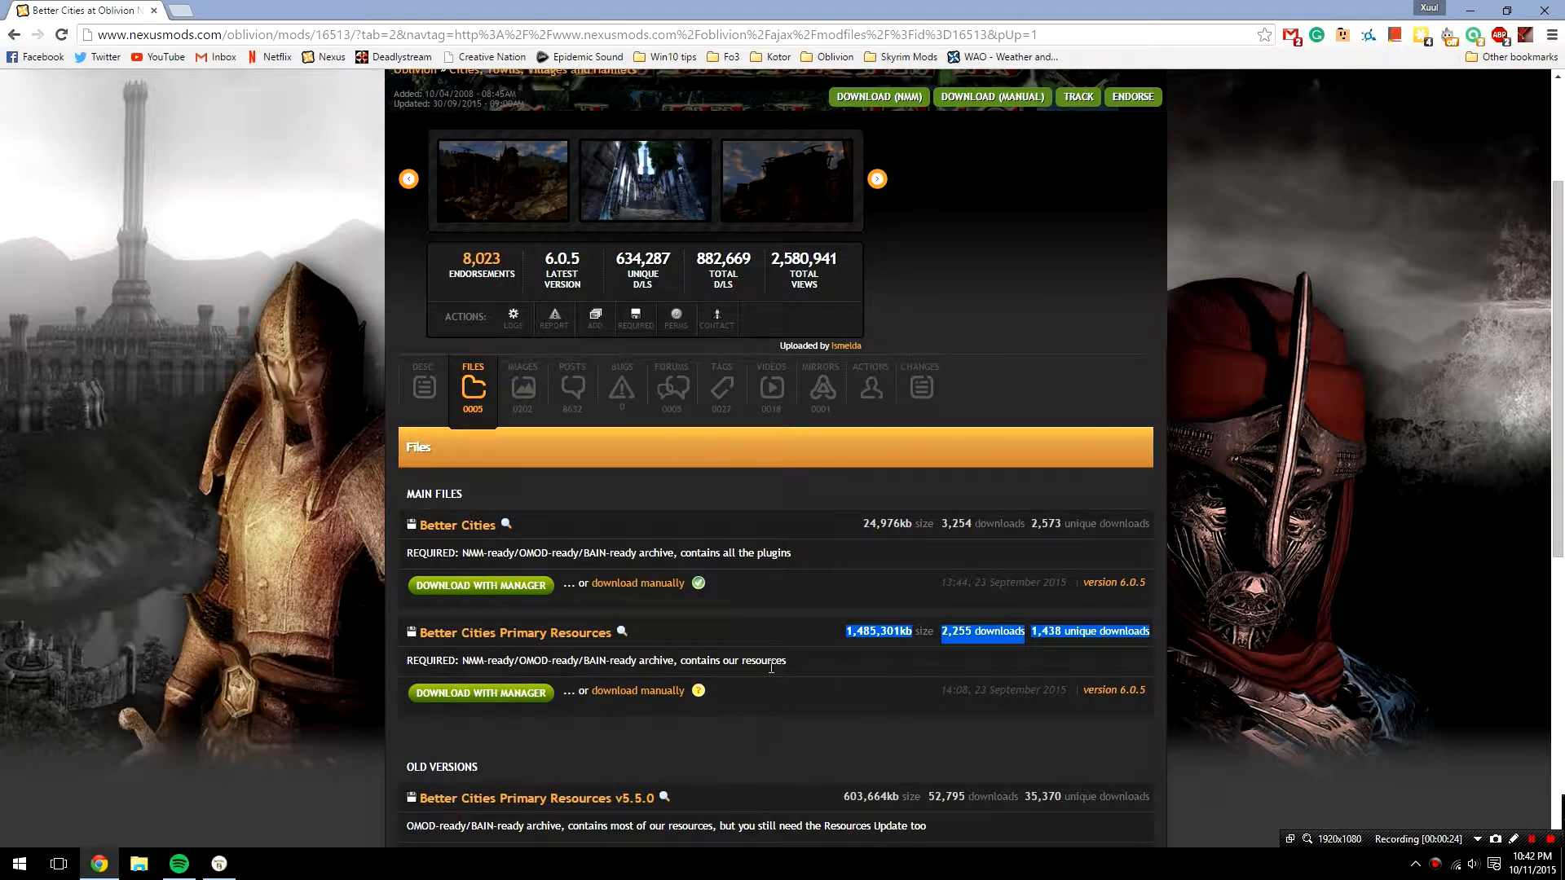
pyautogui.moveTo(822, 471)
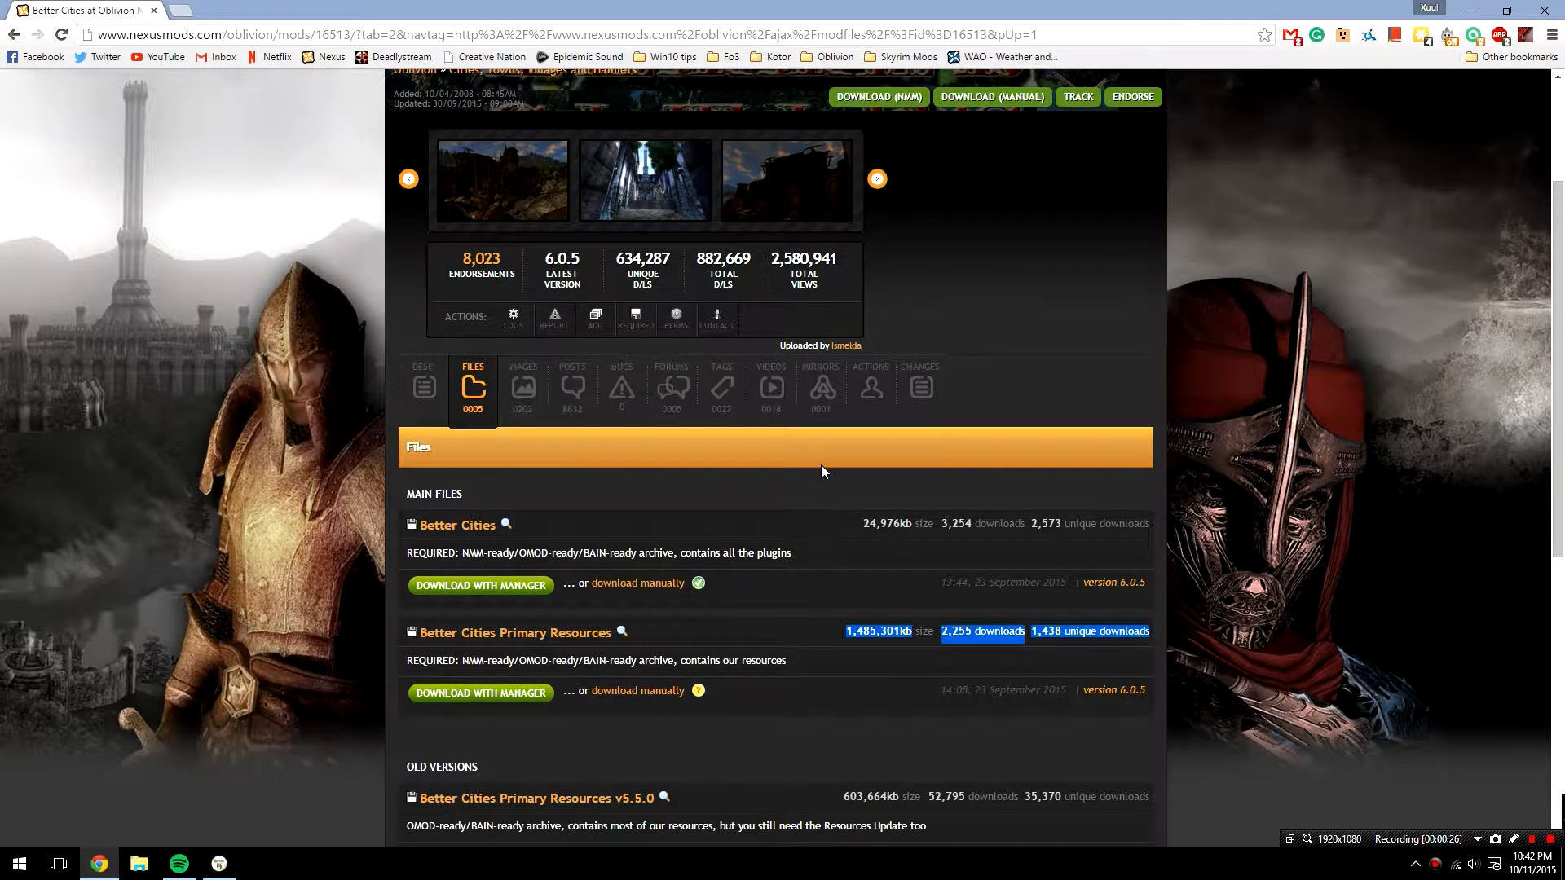
pyautogui.moveTo(851, 472)
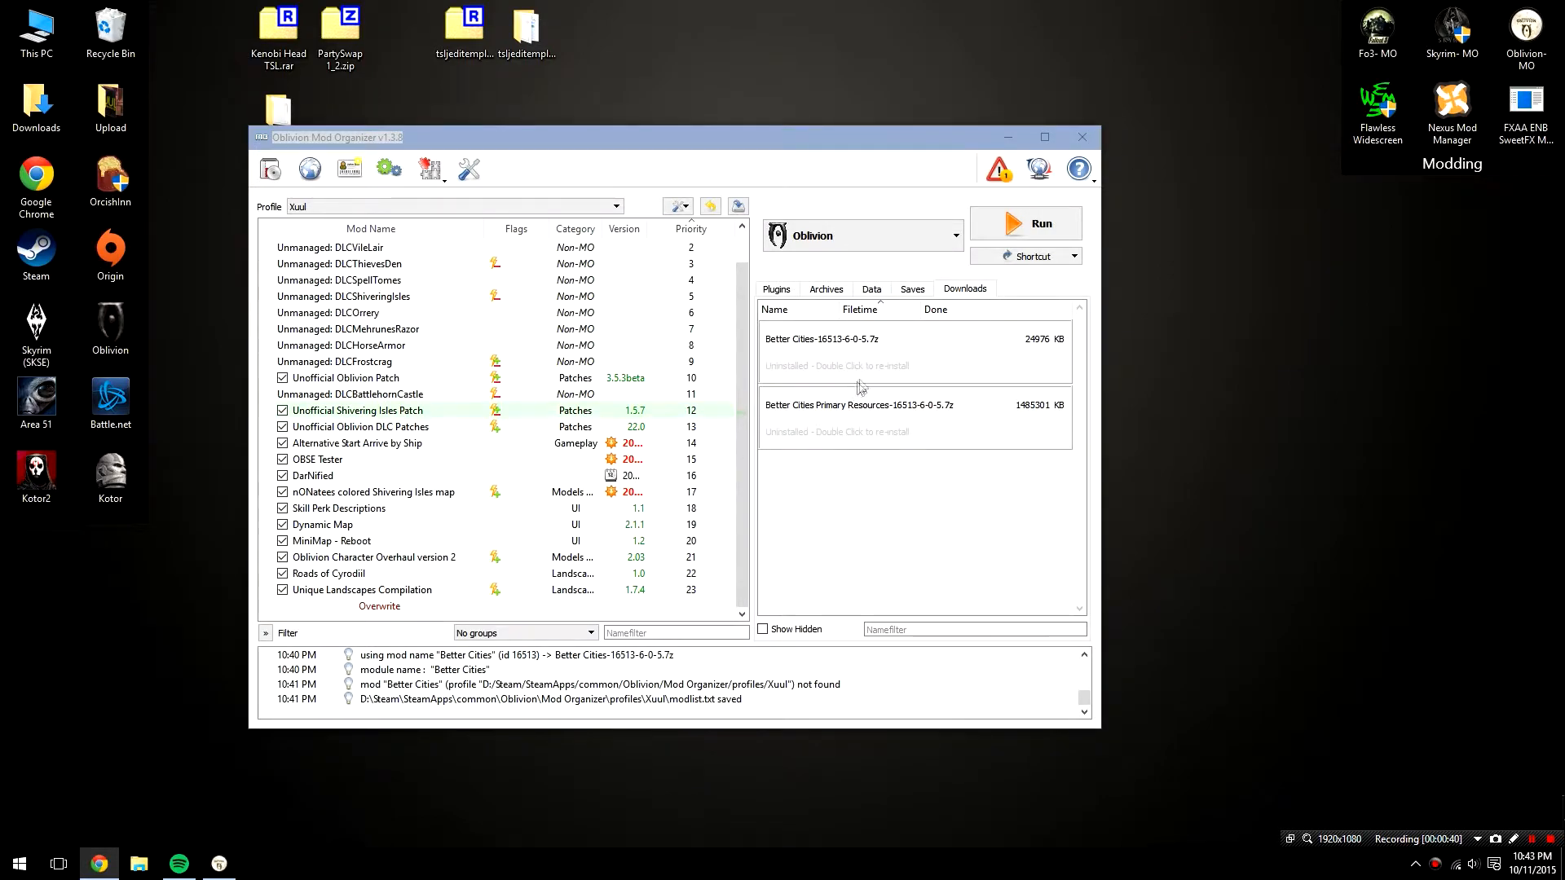
pyautogui.moveTo(868, 441)
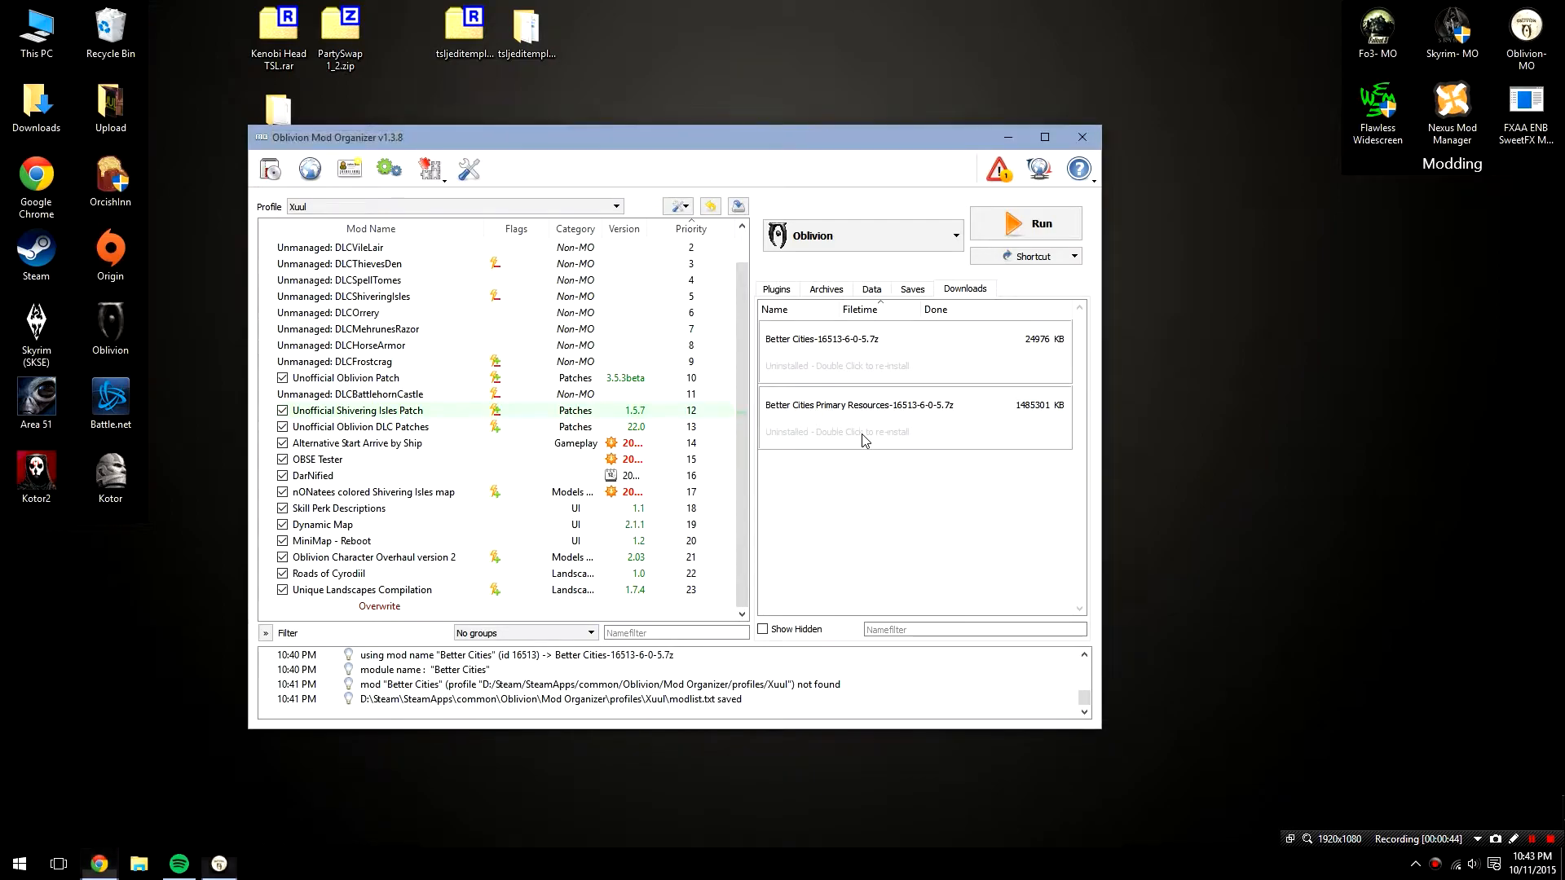
# - Install the Primary Resources archive with Blood & Mud Bravil textures and no body meshes
pyautogui.doubleClick(857, 404)
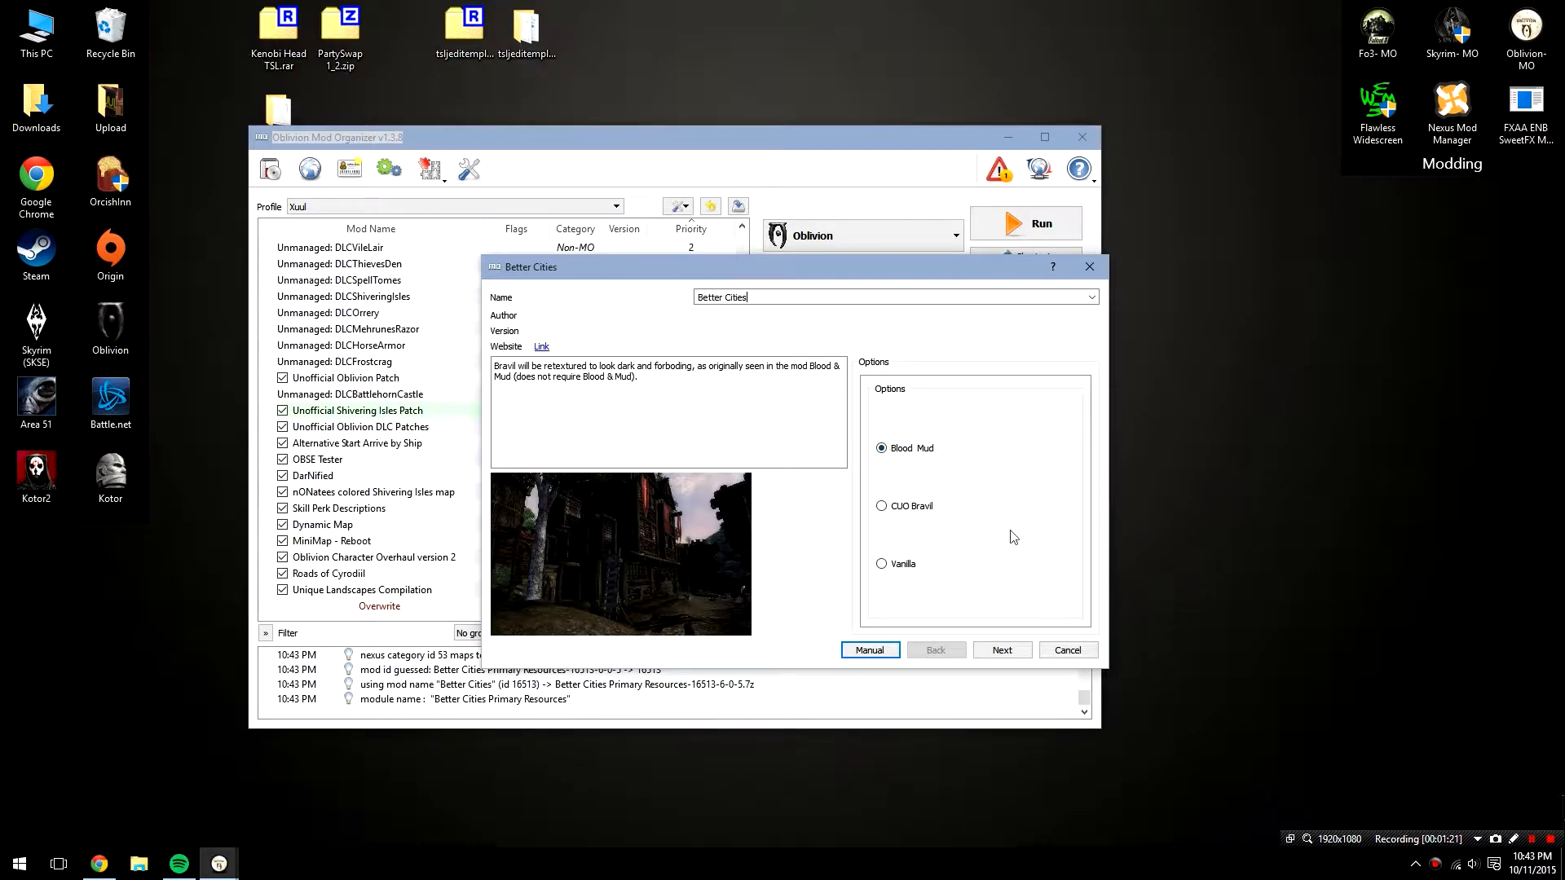
pyautogui.click(1001, 649)
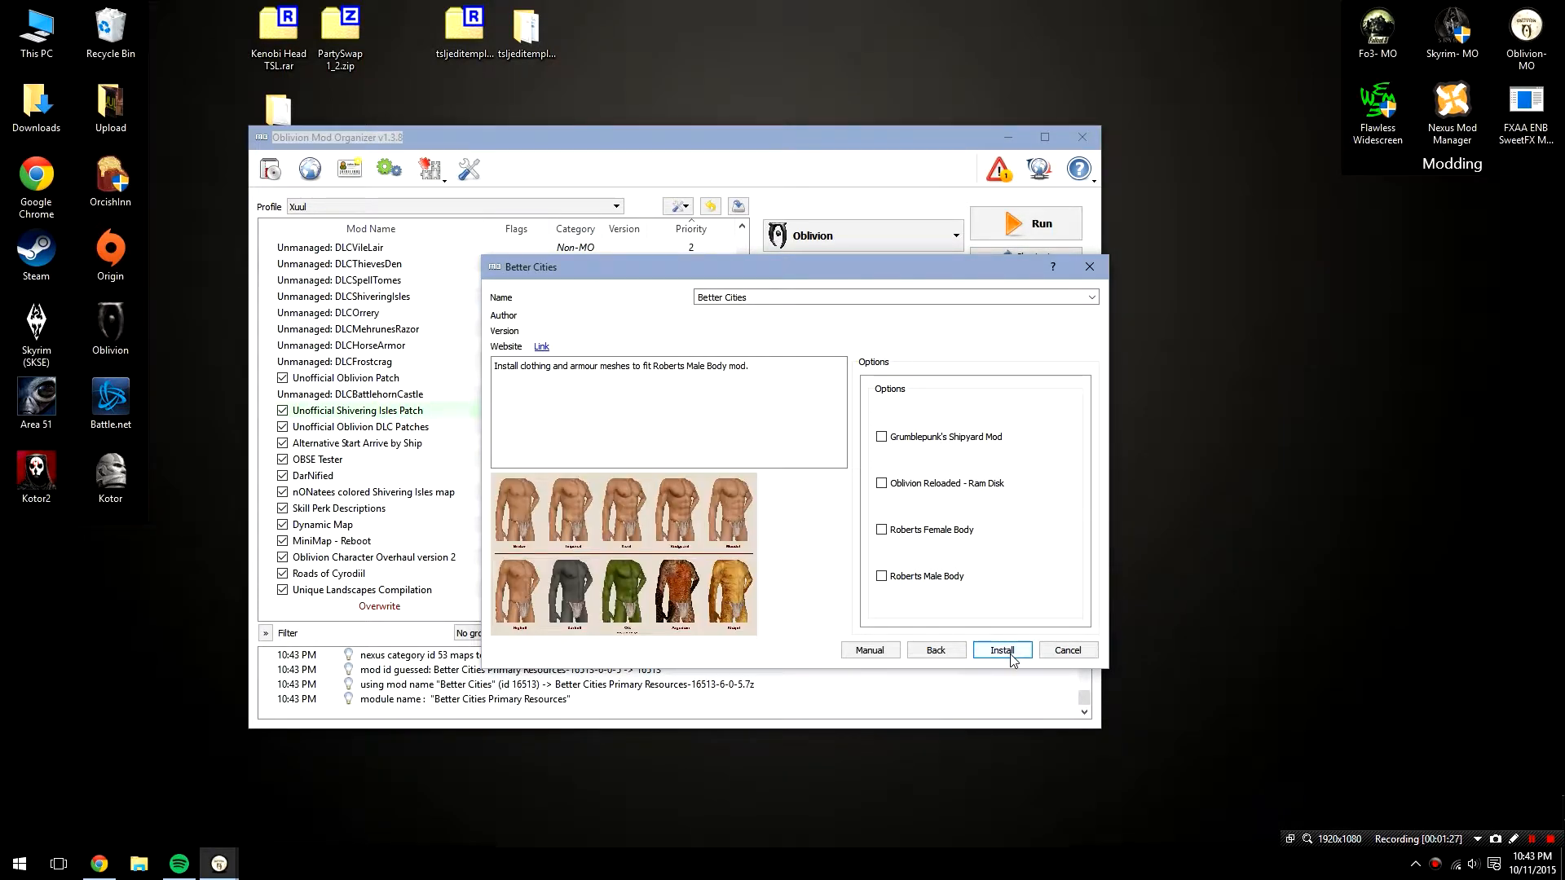
pyautogui.click(1001, 650)
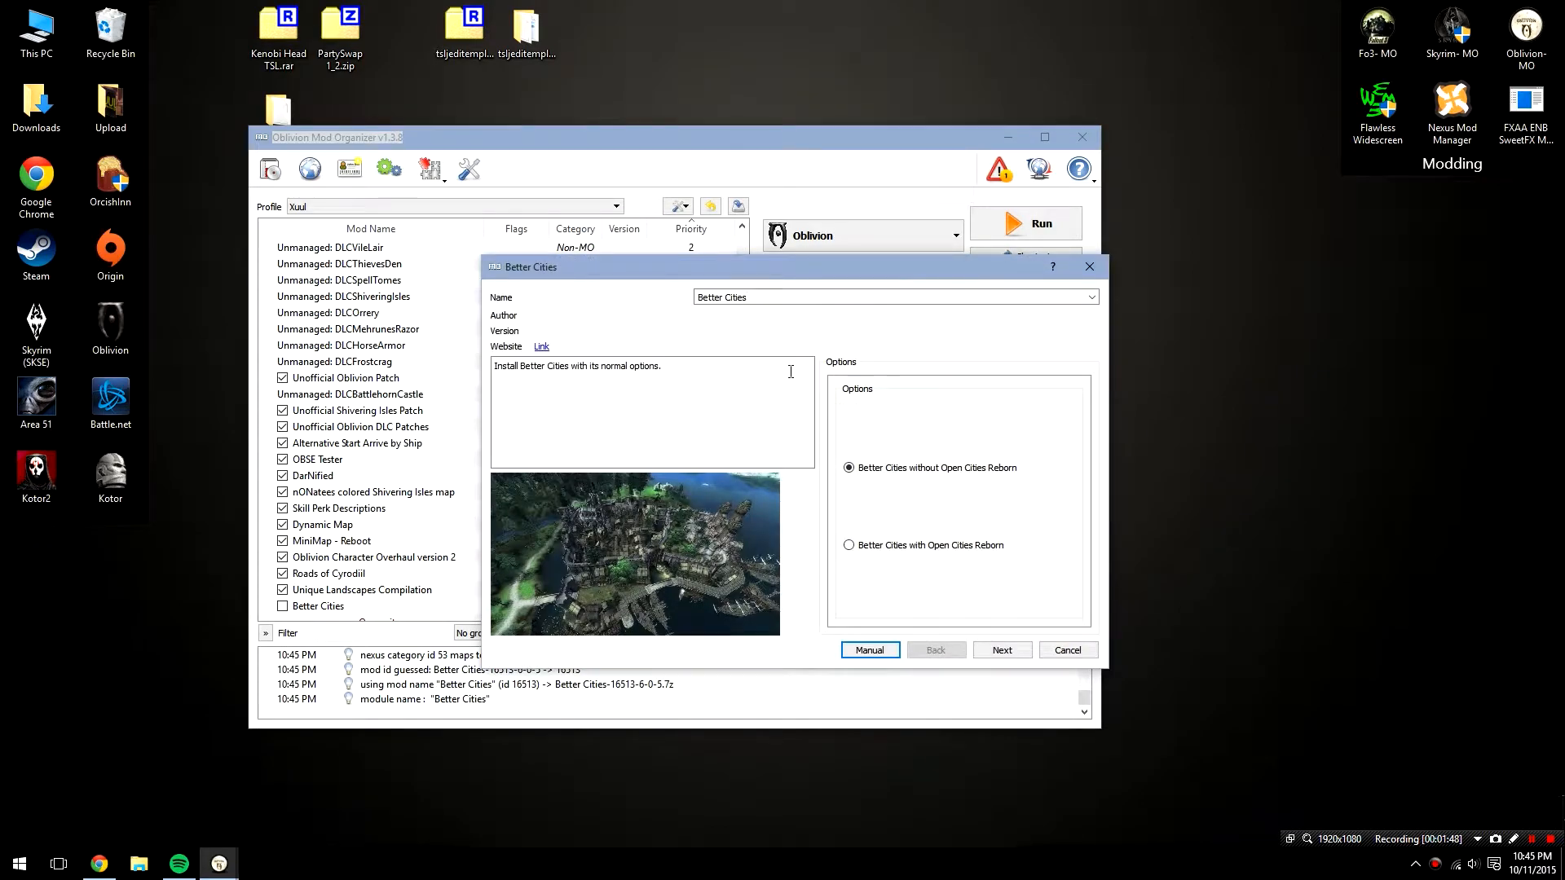
pyautogui.moveTo(929, 363)
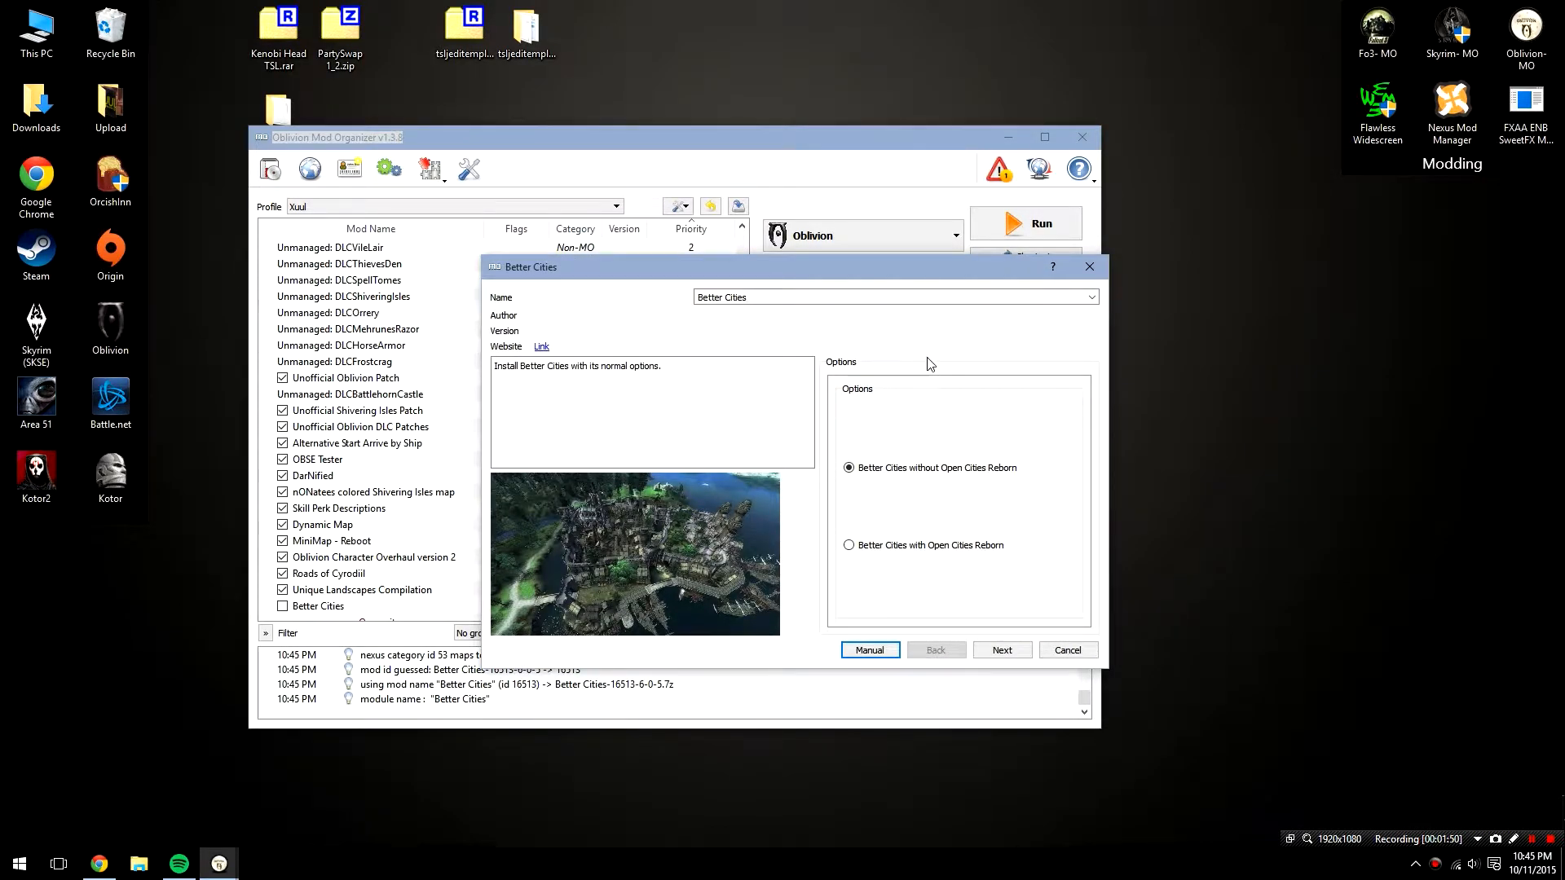
pyautogui.moveTo(876, 361)
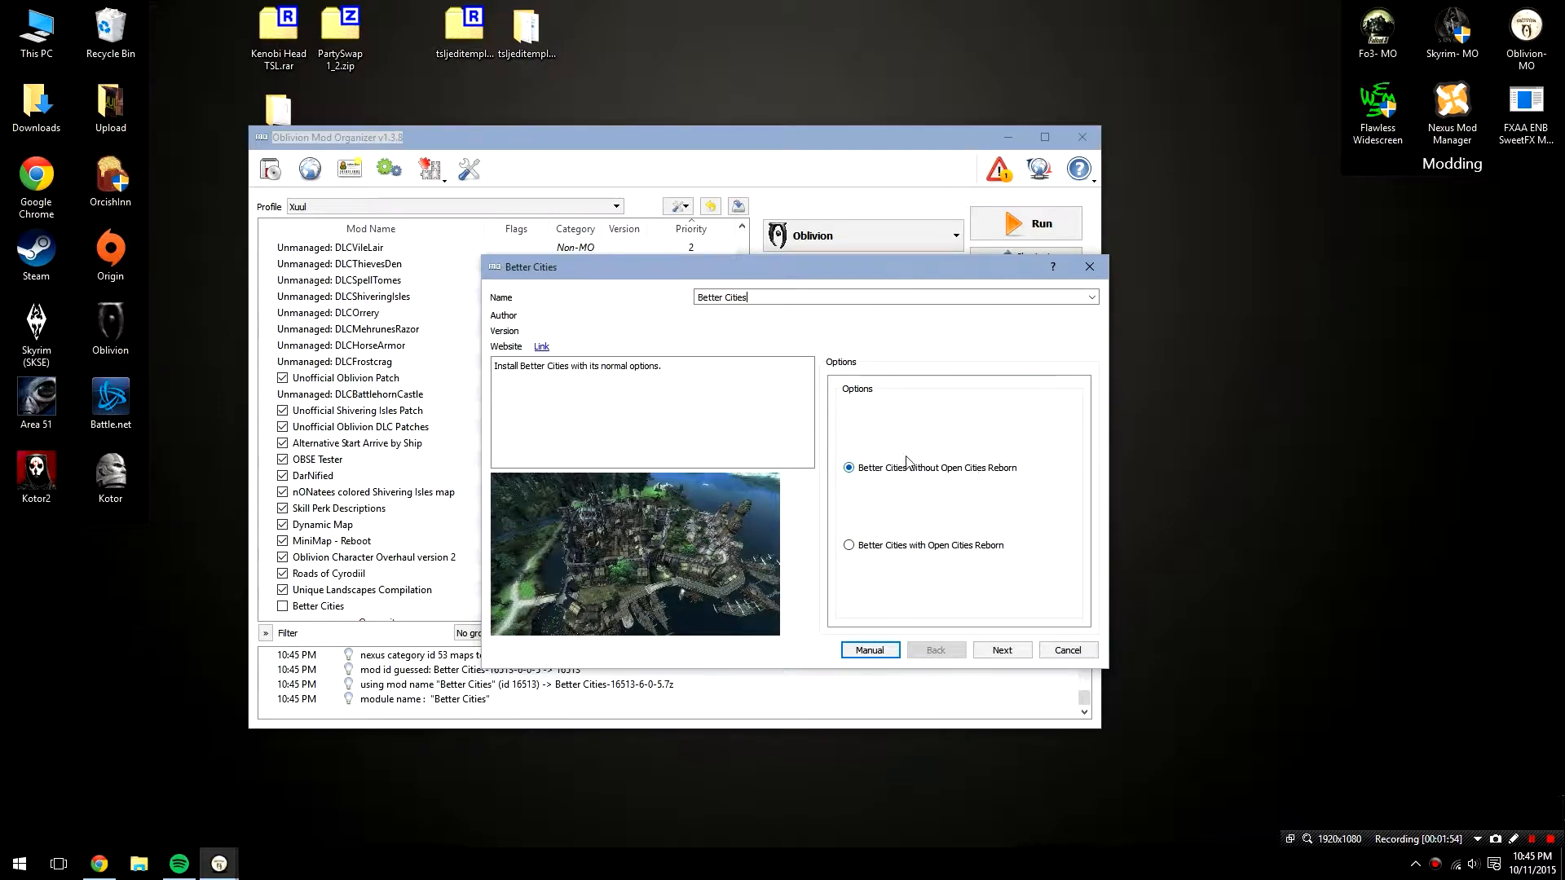
# - Choose Better Cities without Open Cities Reborn, merged Imperial City, and no Imperial Isle
pyautogui.click(1001, 650)
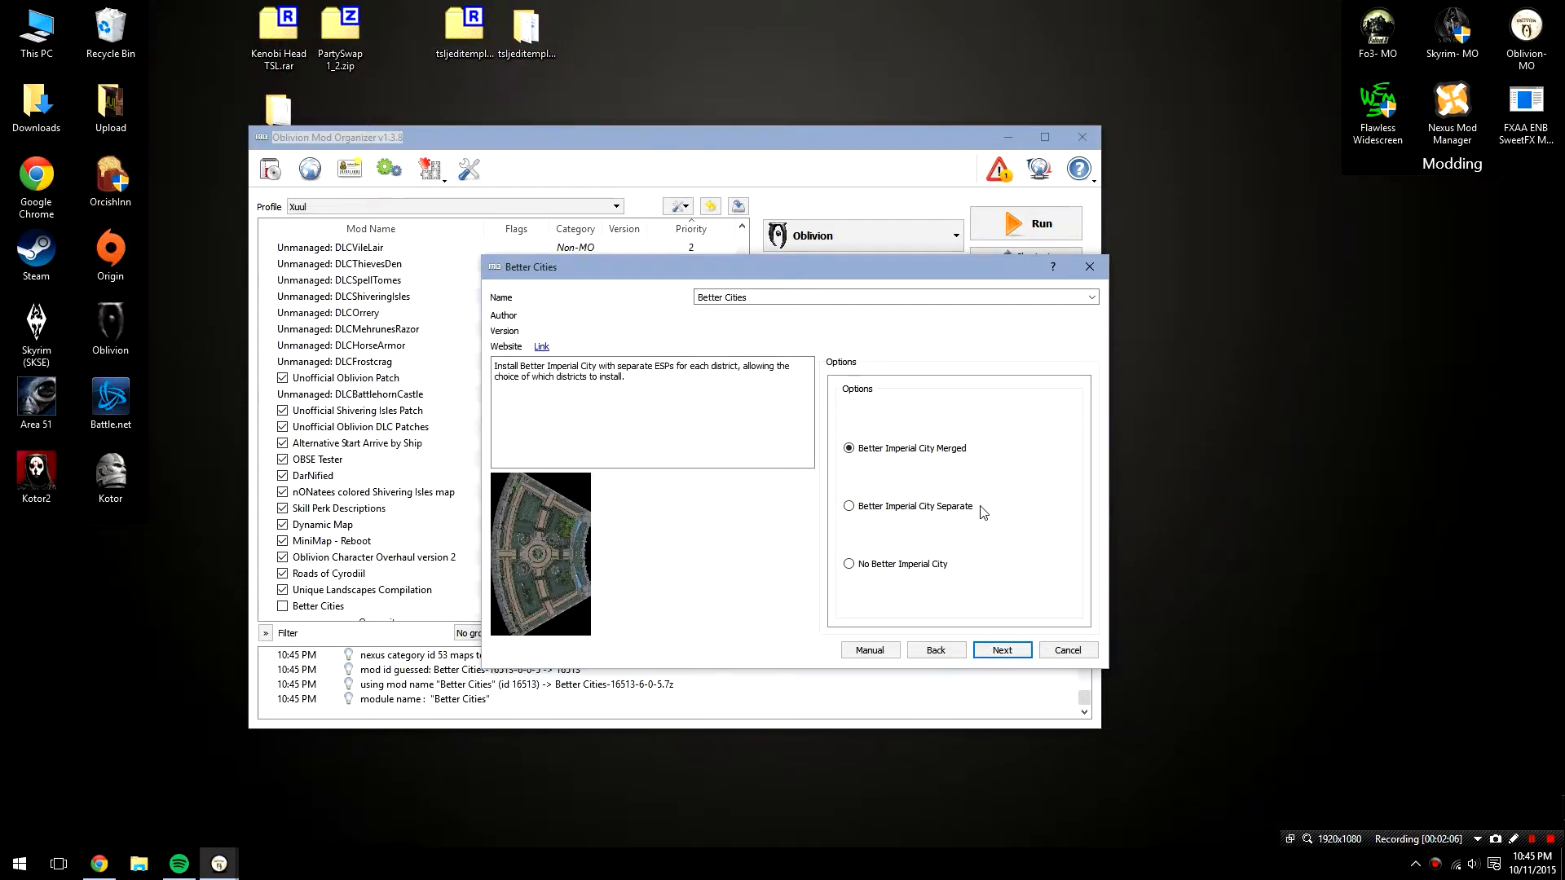
pyautogui.moveTo(989, 506)
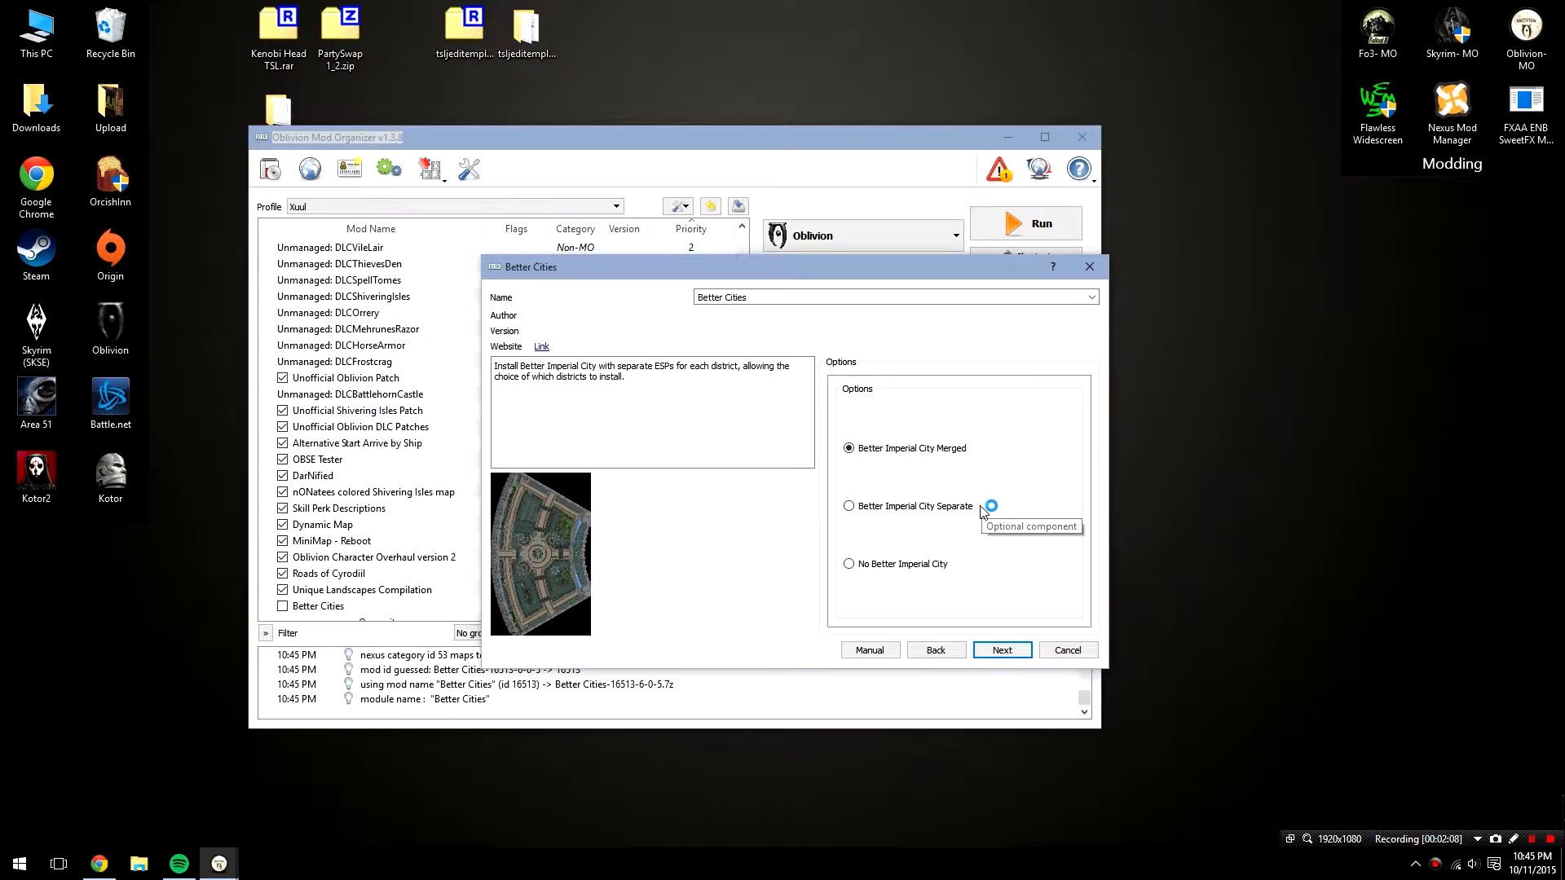
pyautogui.moveTo(982, 512)
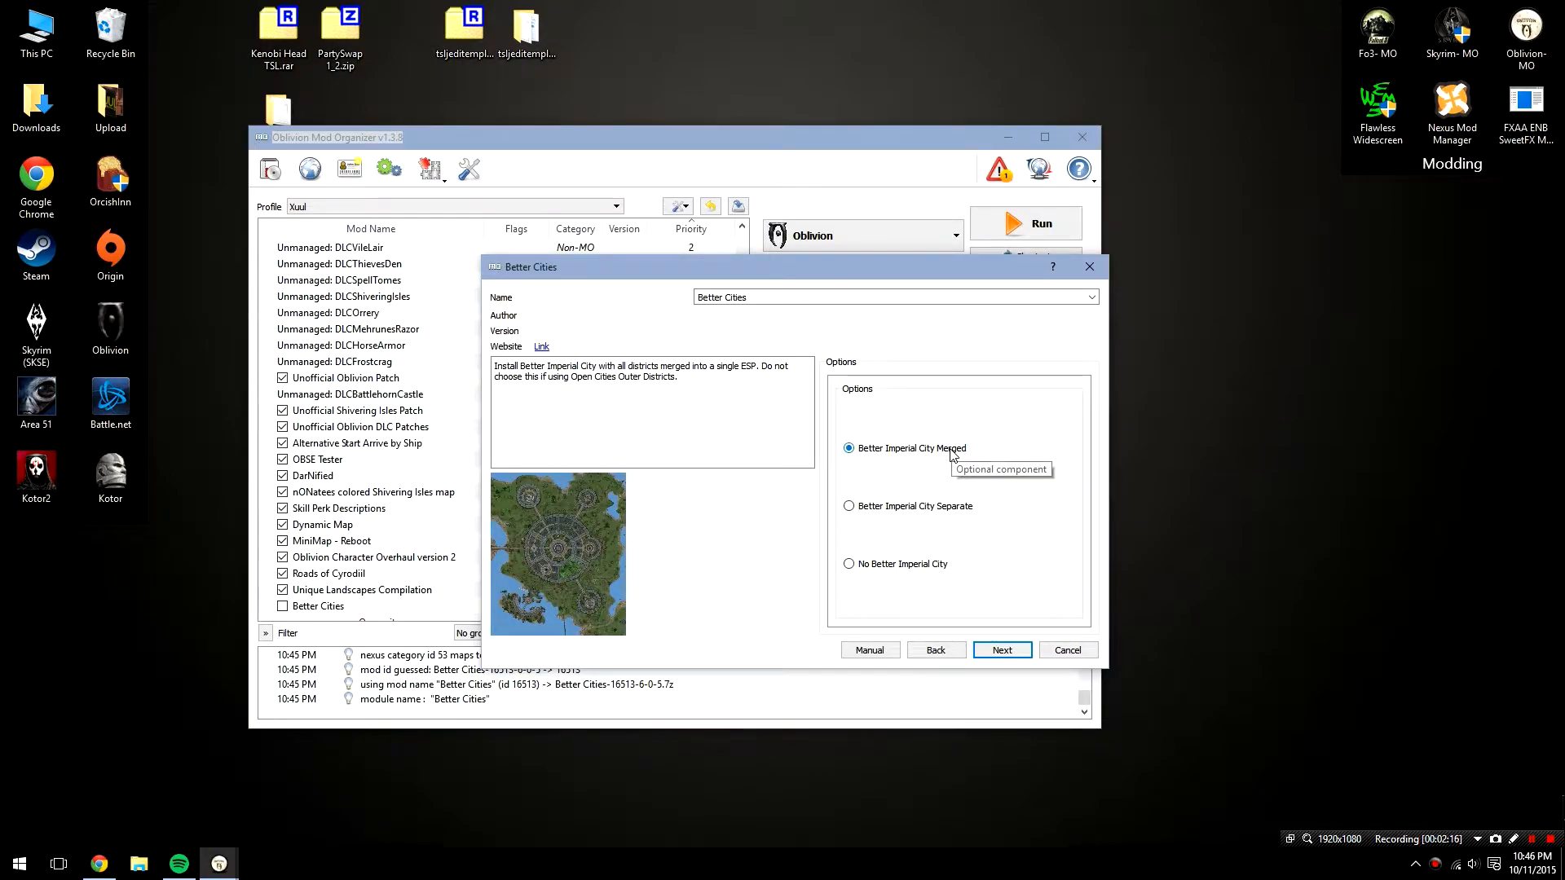
pyautogui.click(1001, 649)
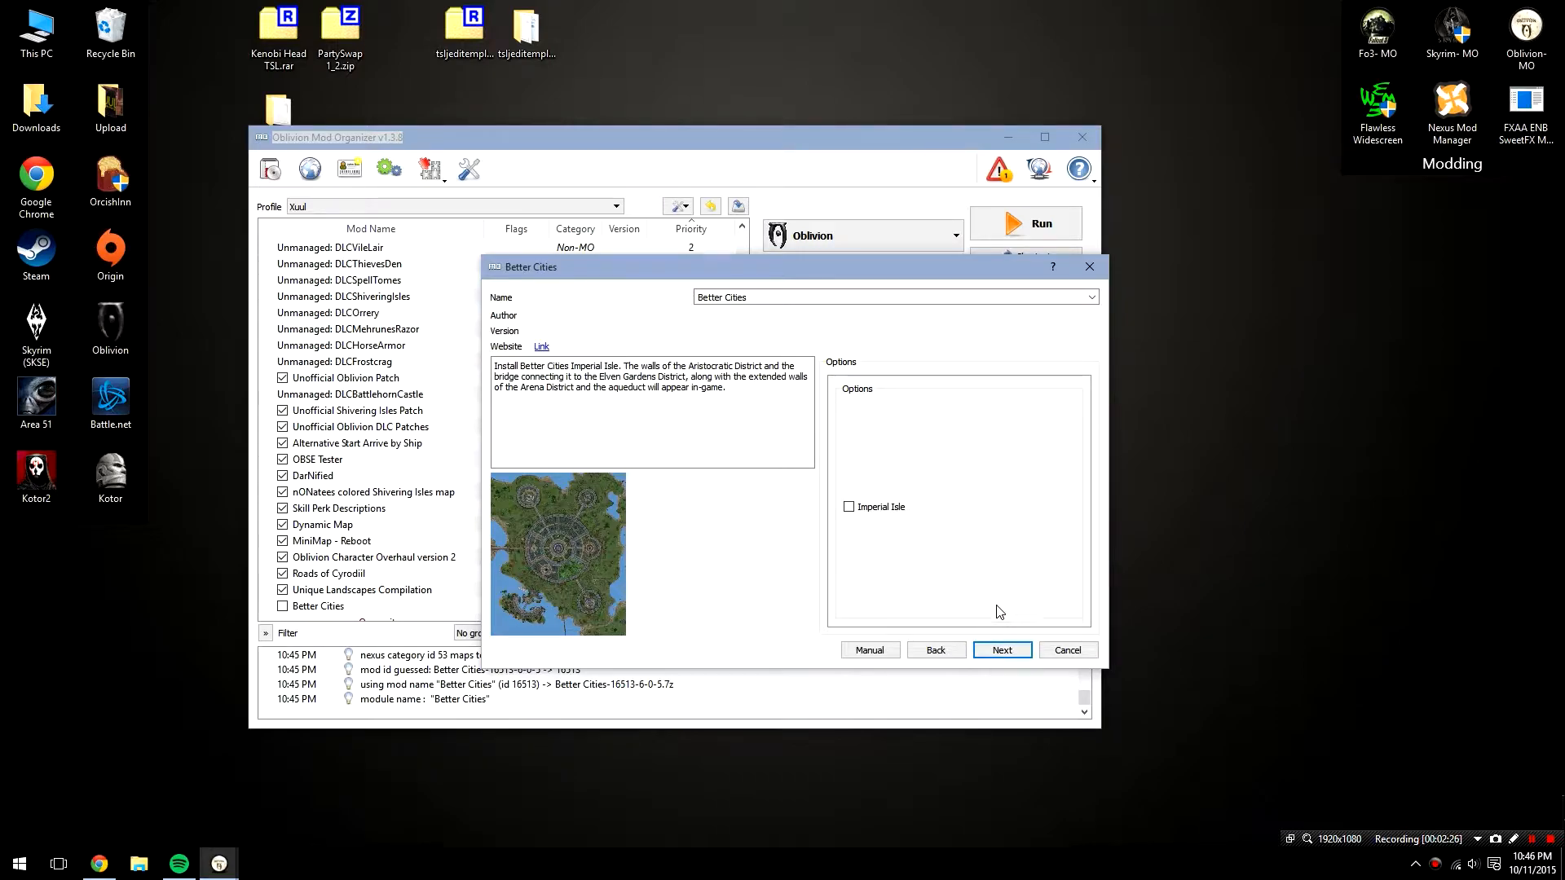
pyautogui.moveTo(993, 604)
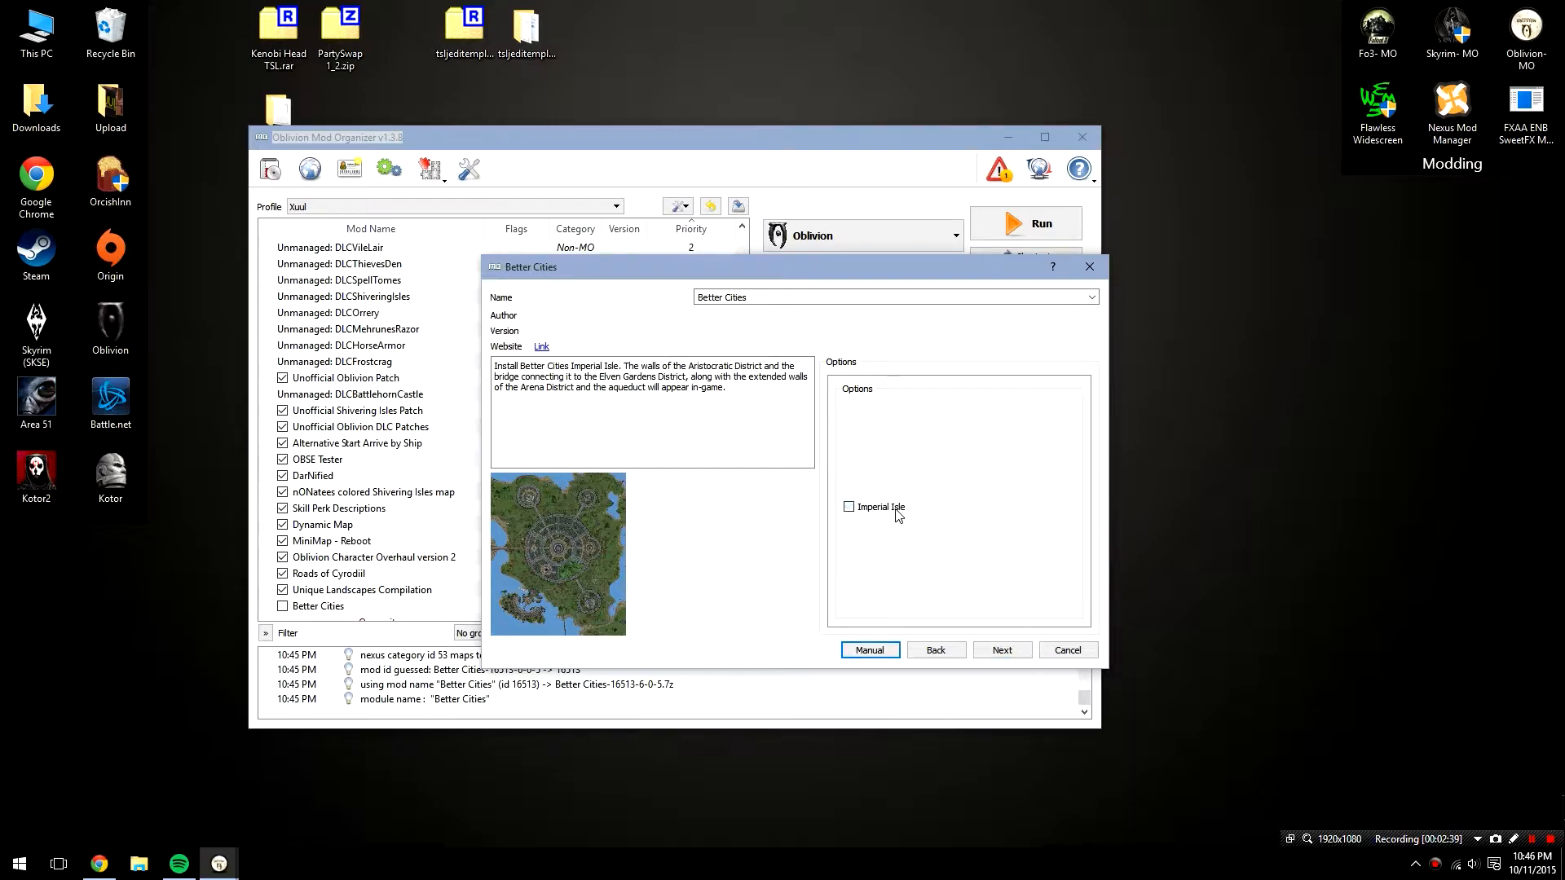
pyautogui.click(1001, 650)
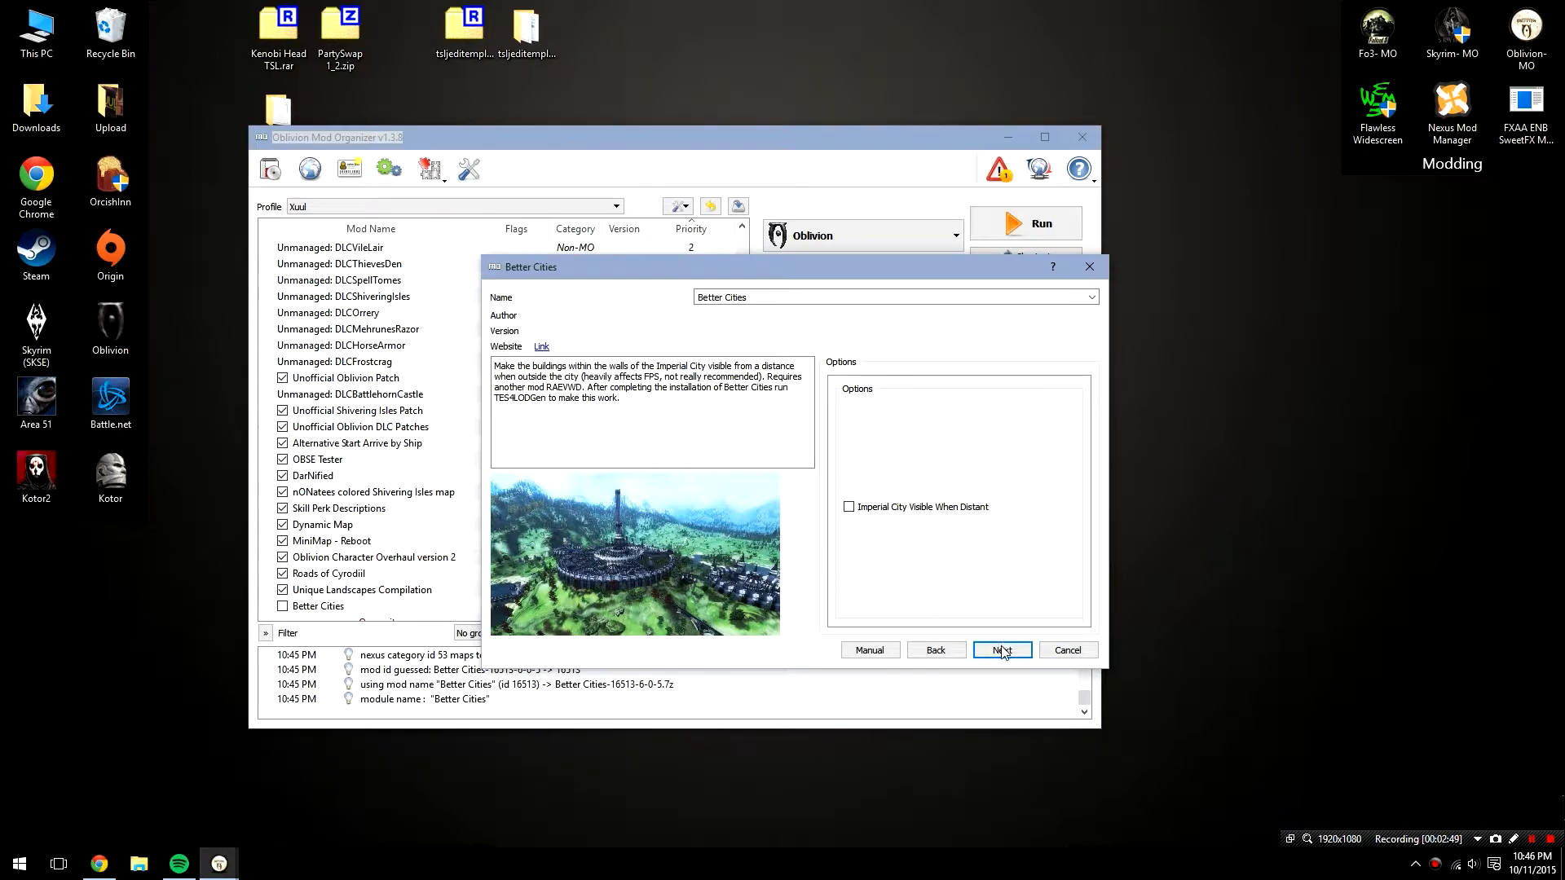
# - Skip distant Imperial City visibility, add the Waterfront FPS Patch, and pick merged Better Cities
pyautogui.click(1001, 650)
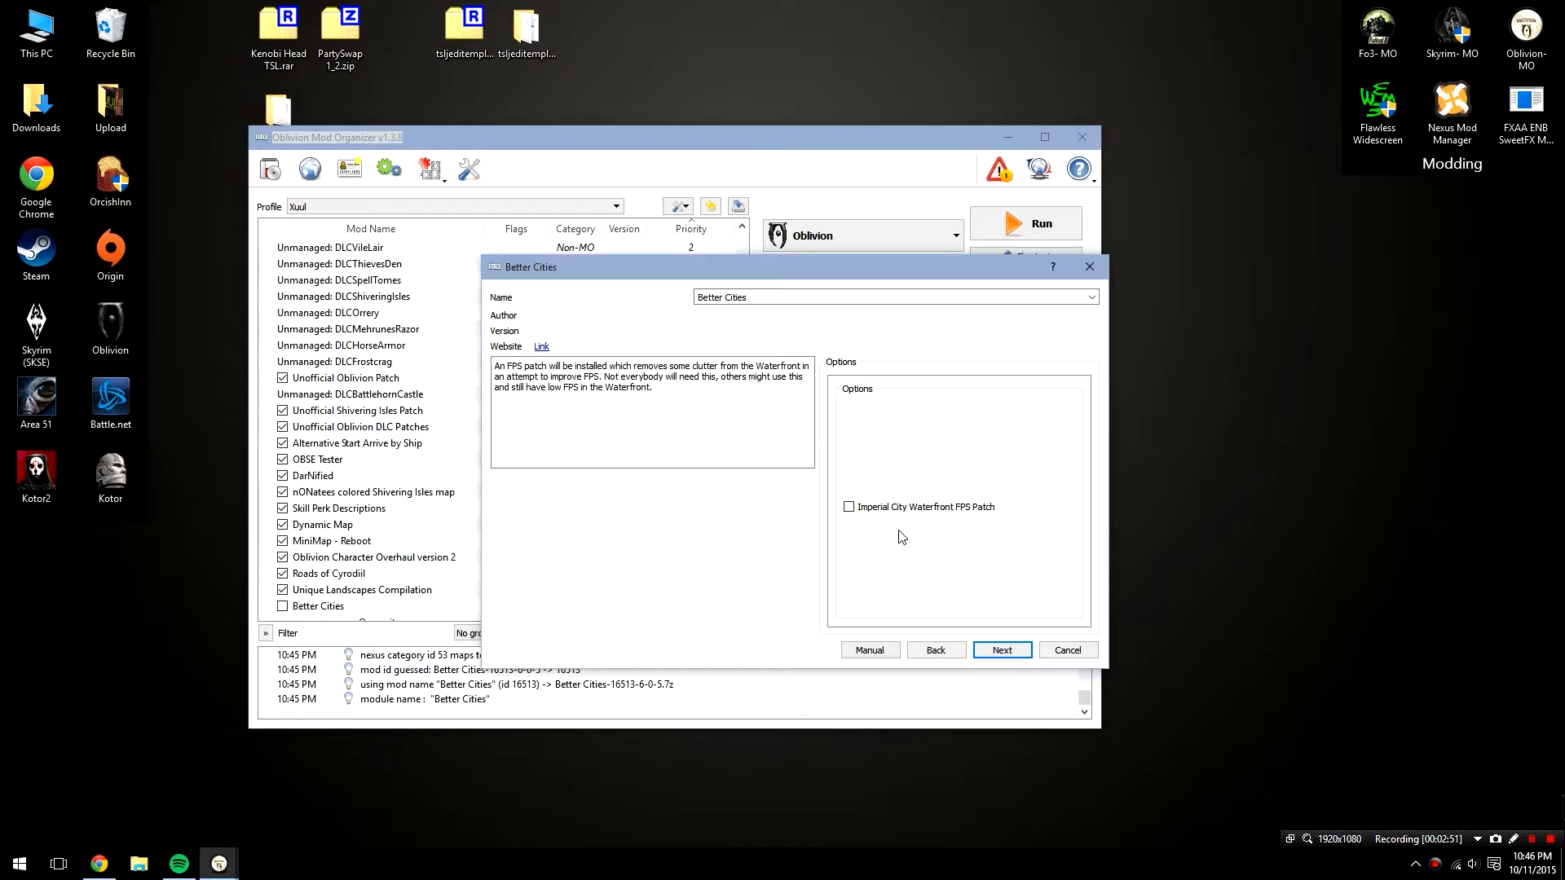
pyautogui.click(849, 507)
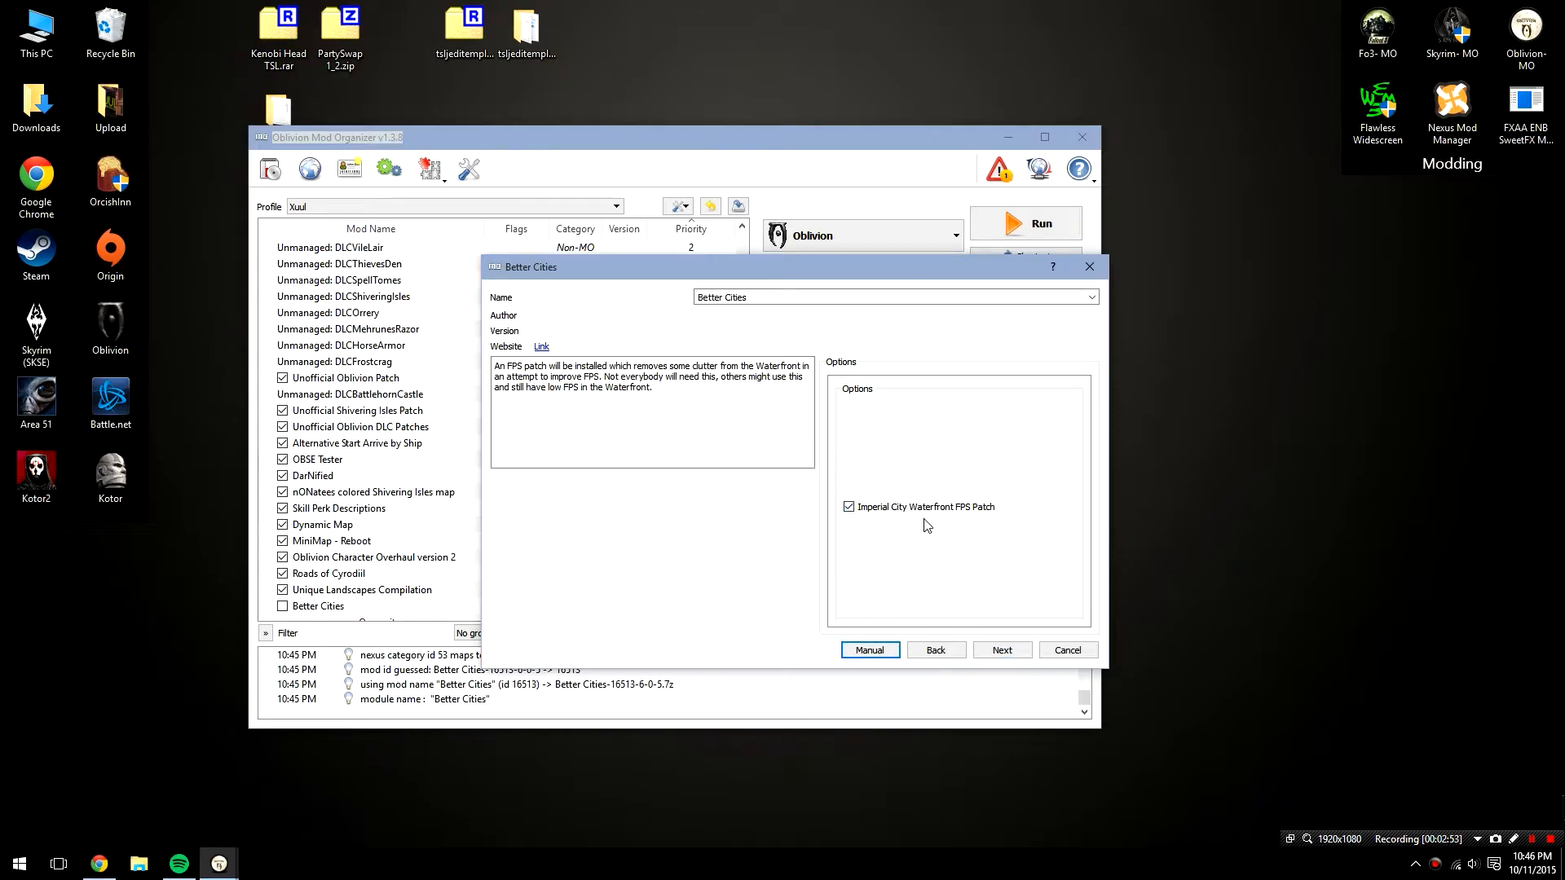
pyautogui.moveTo(975, 526)
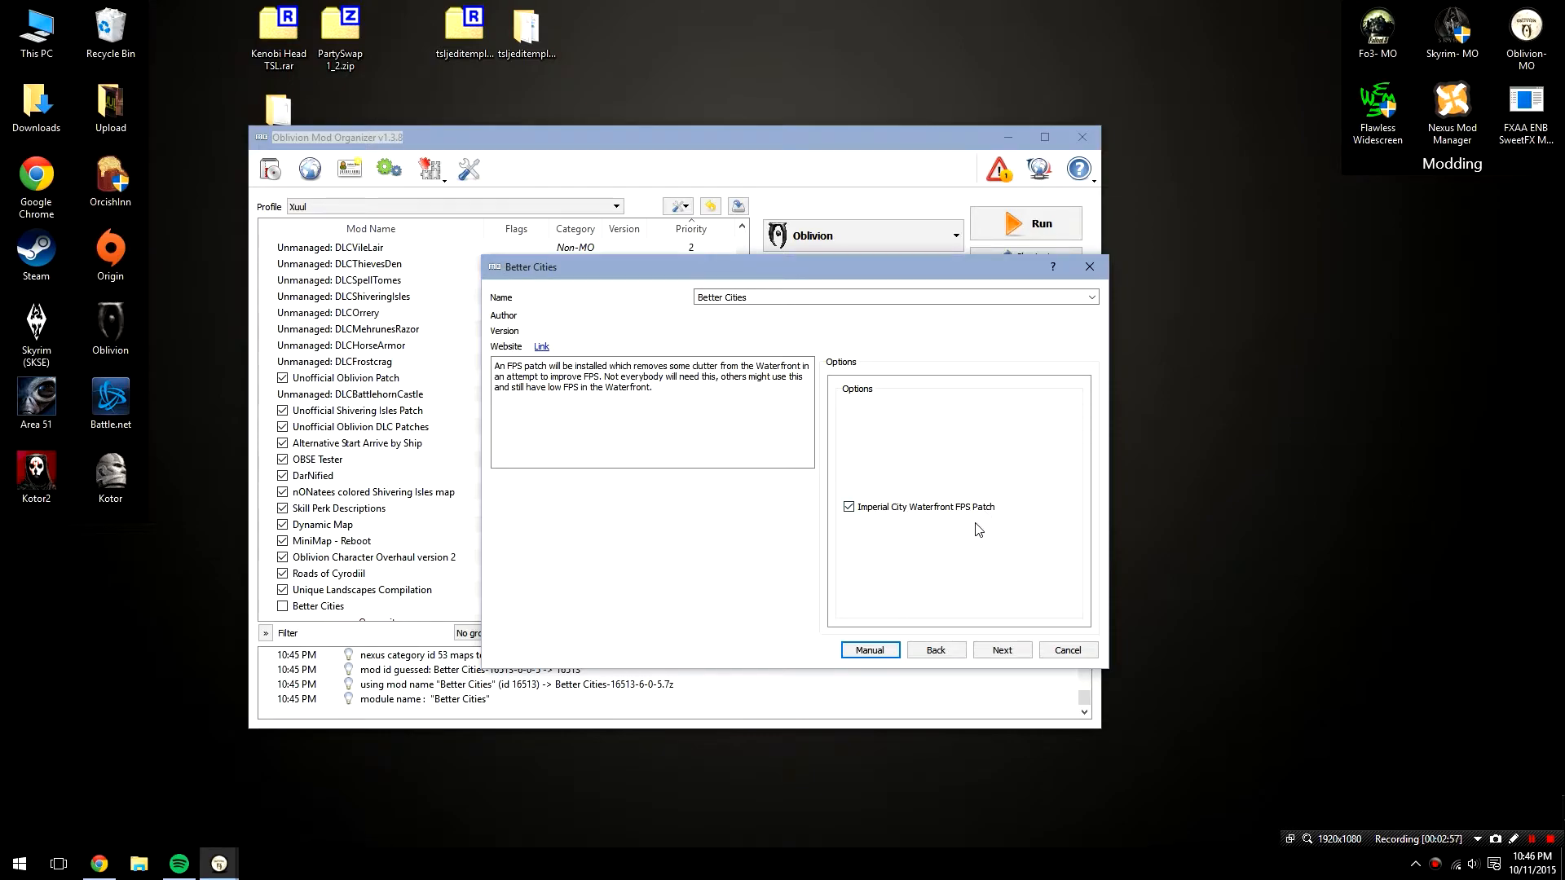
pyautogui.moveTo(991, 525)
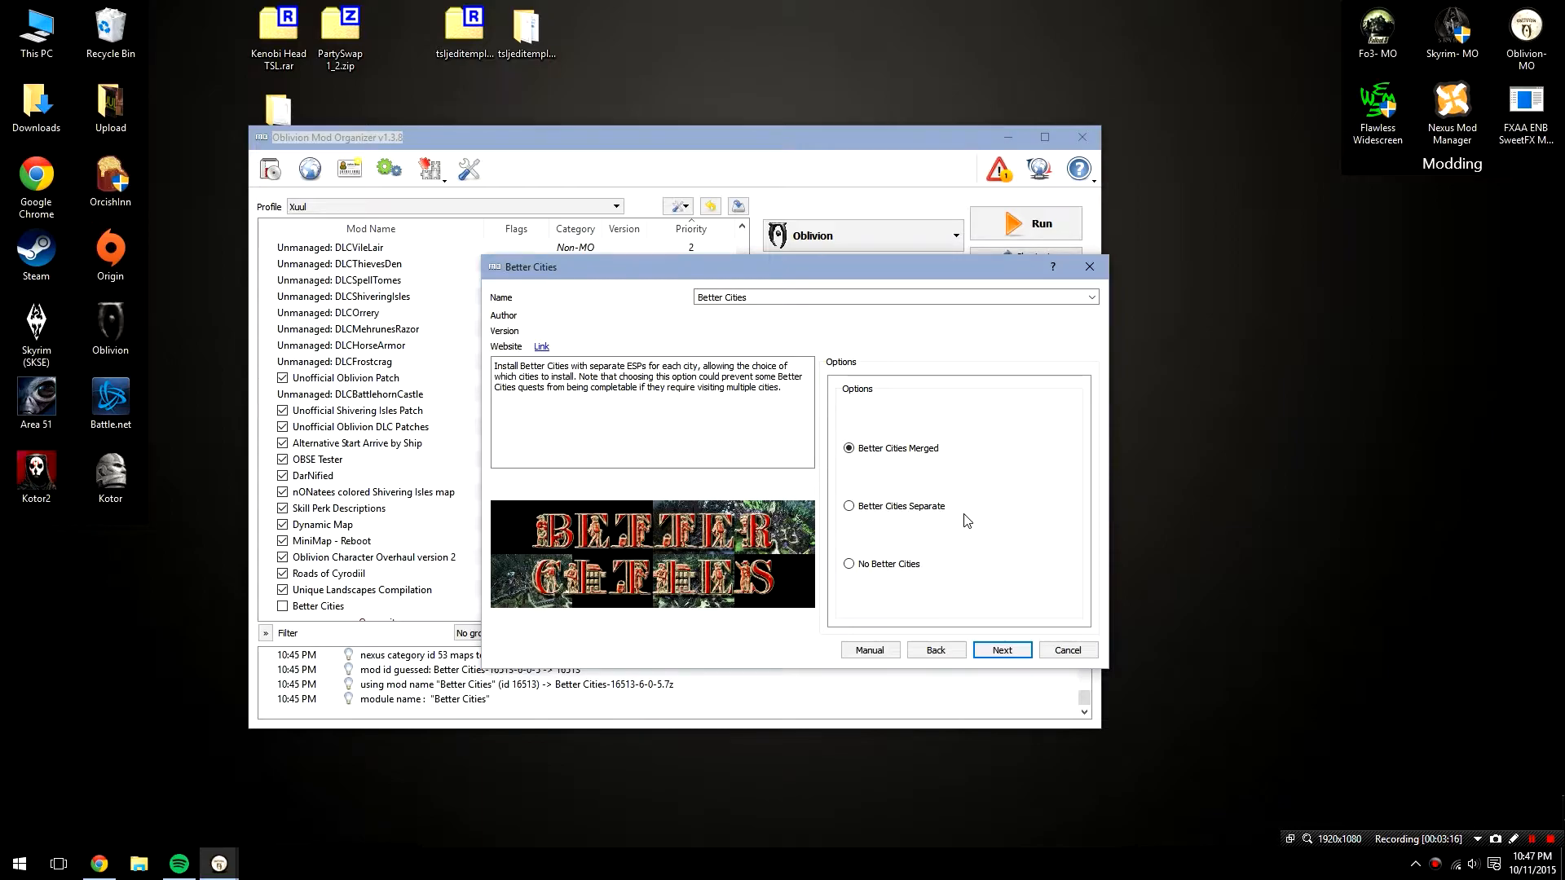
pyautogui.click(849, 448)
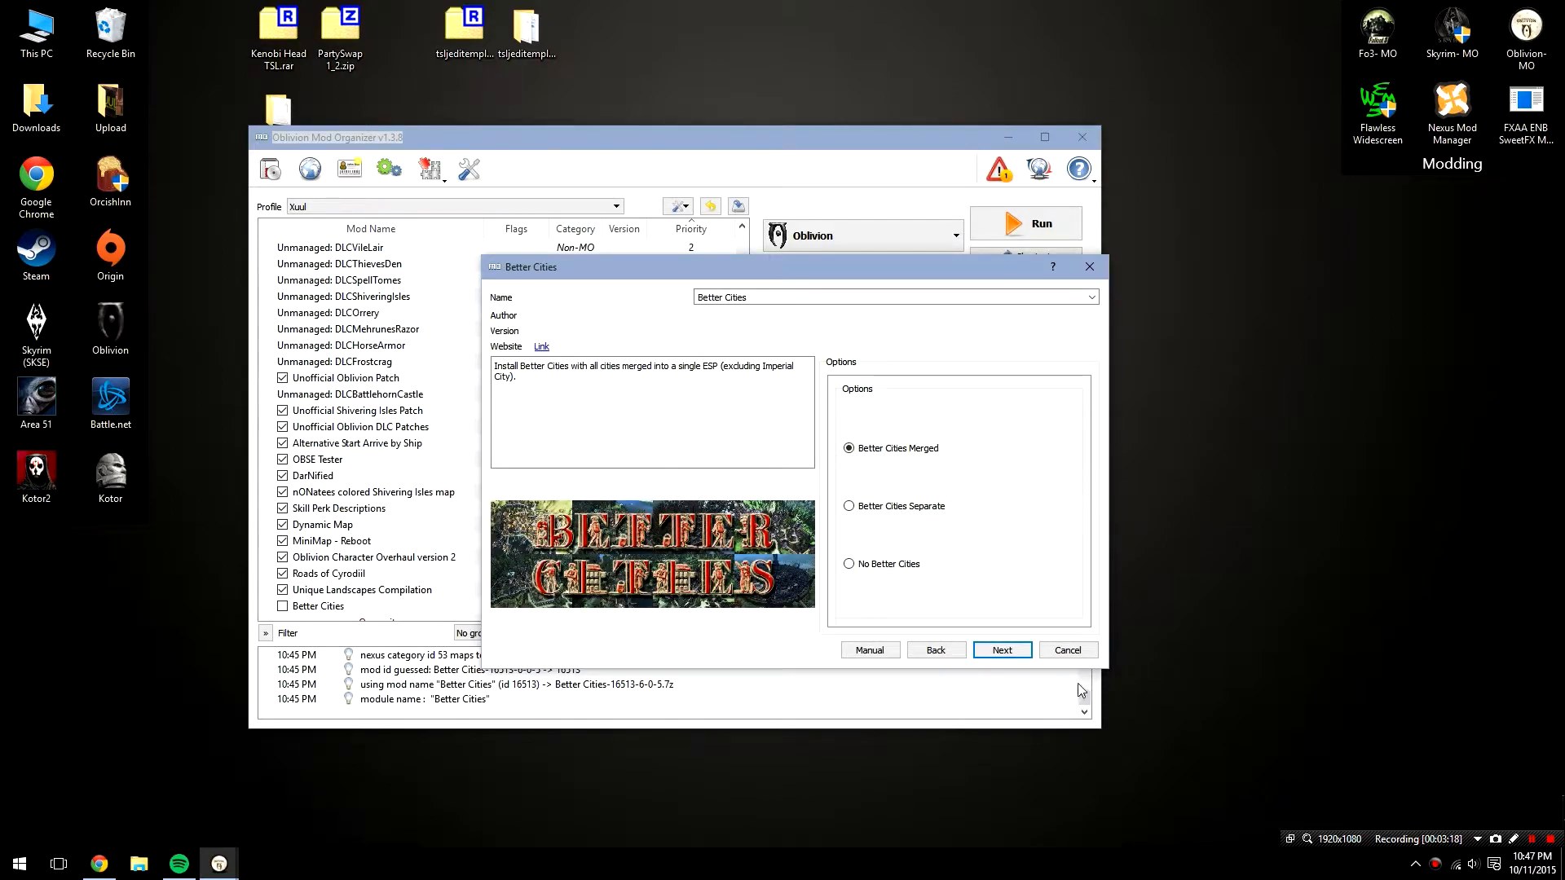
pyautogui.click(1001, 650)
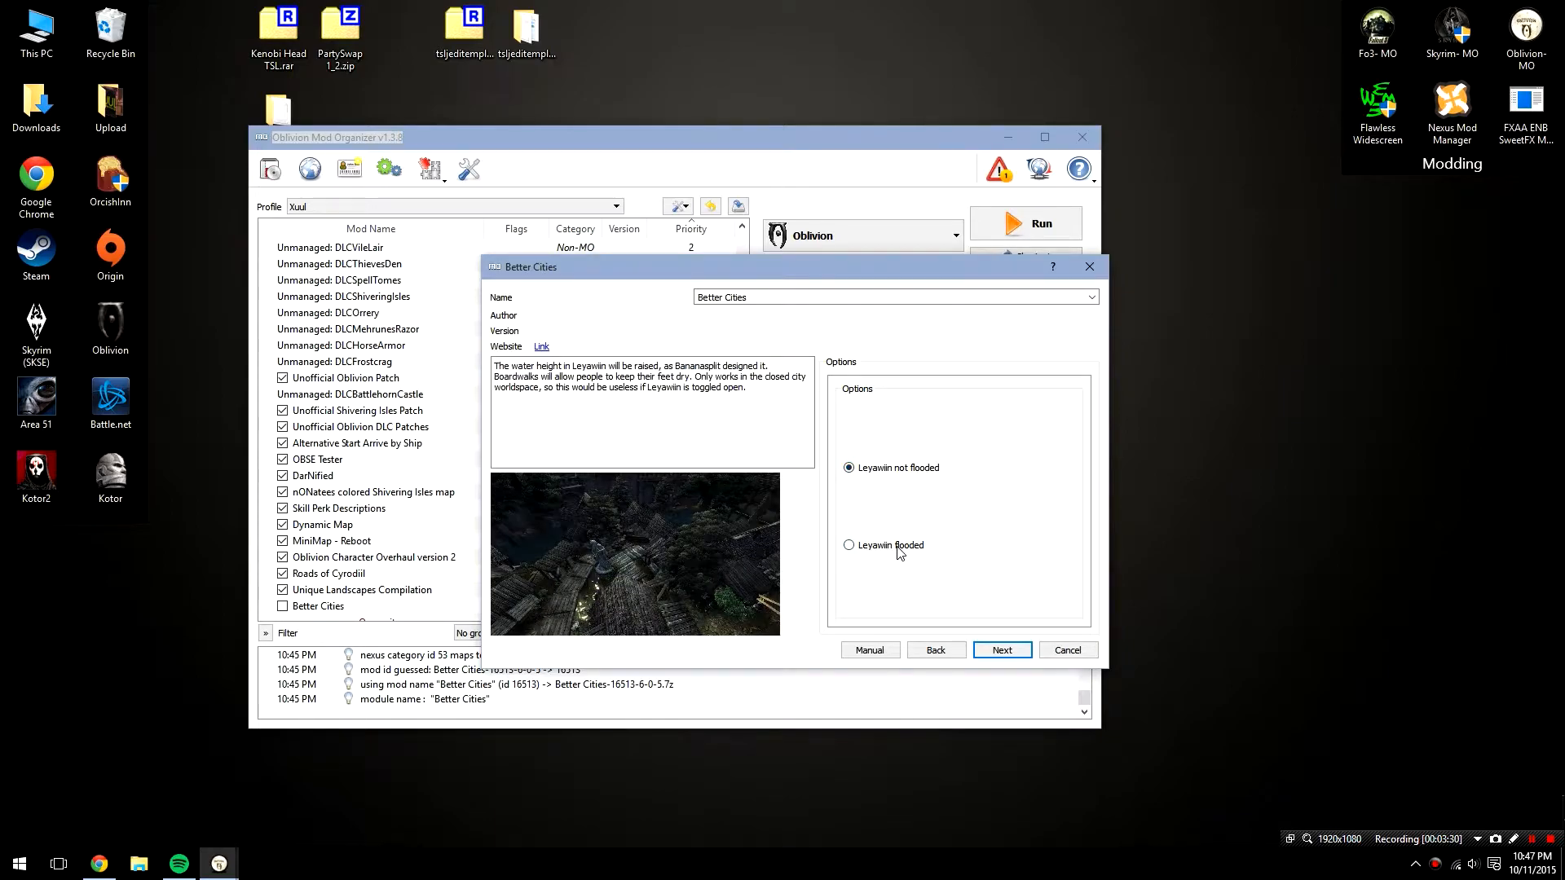
pyautogui.moveTo(893, 559)
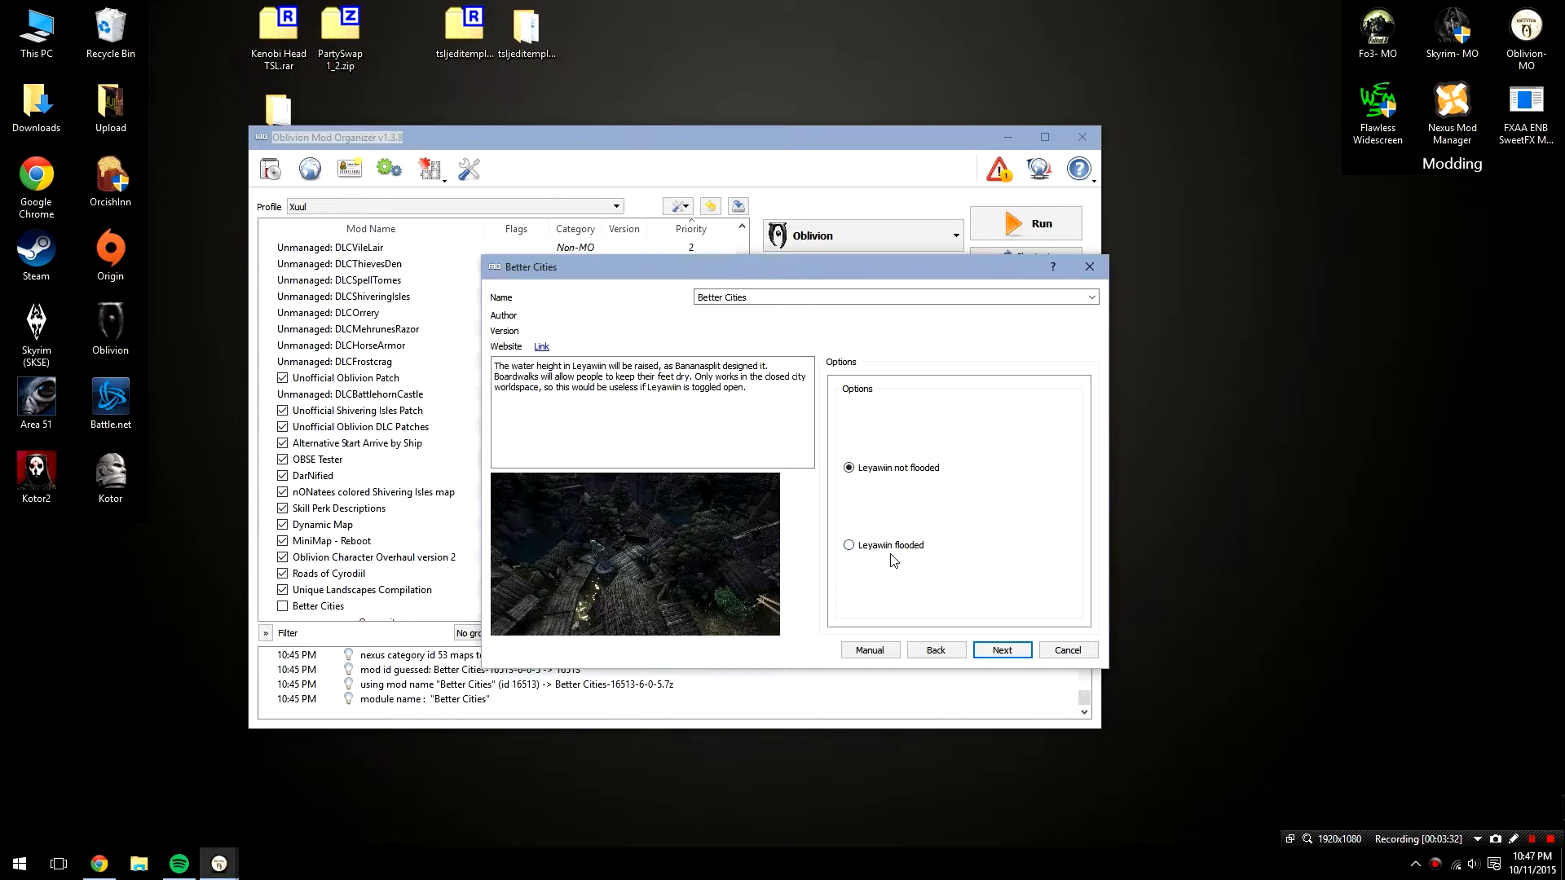
# - Choose flooded Leyawin and keep closed Better Cities
pyautogui.click(849, 545)
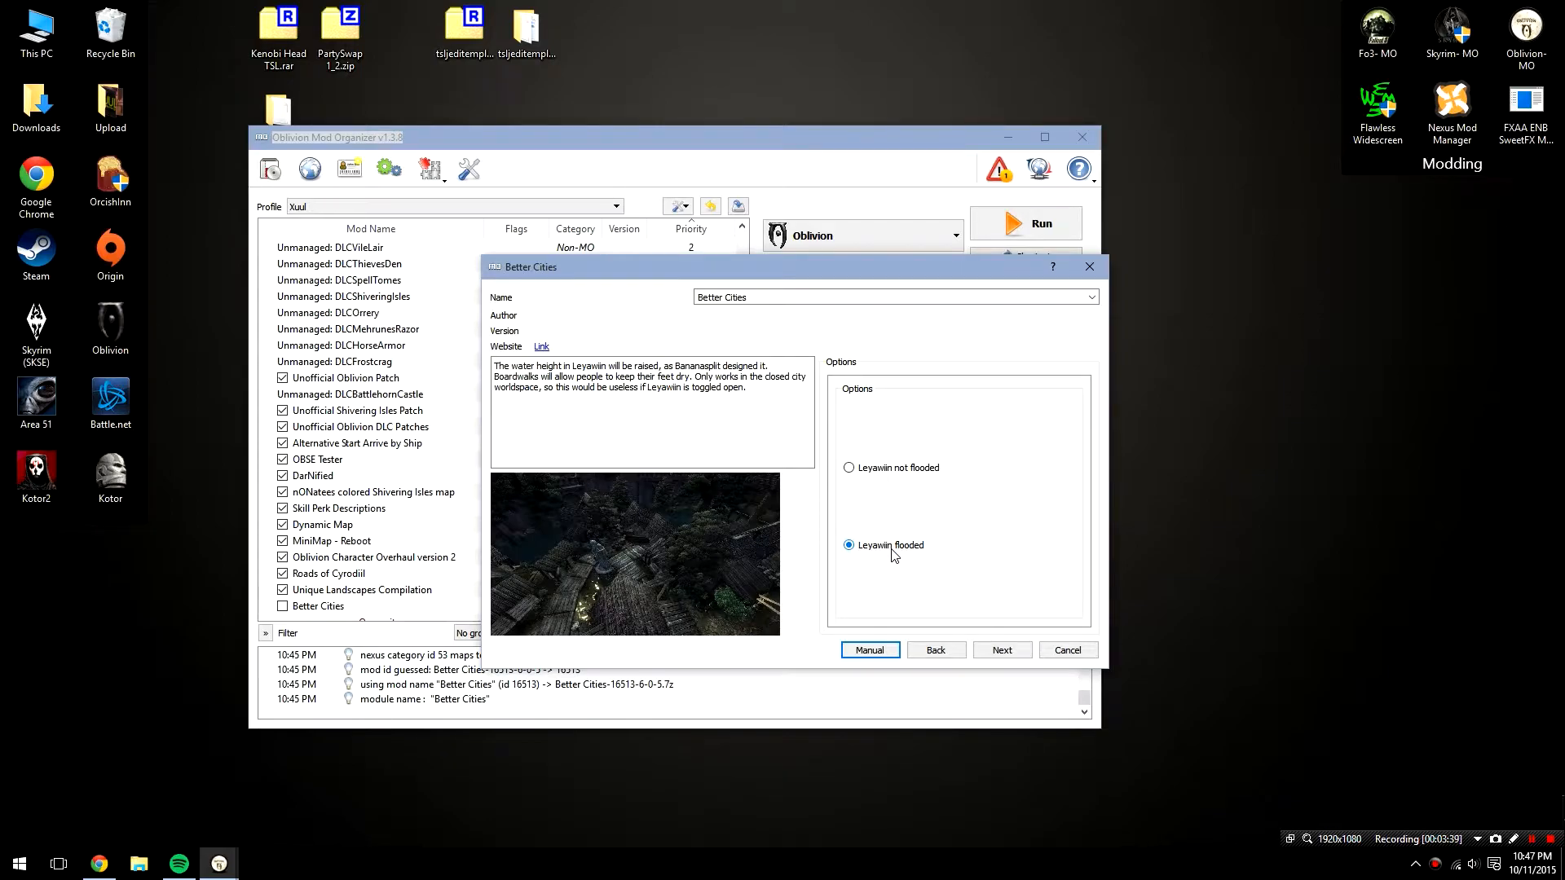
pyautogui.click(1000, 649)
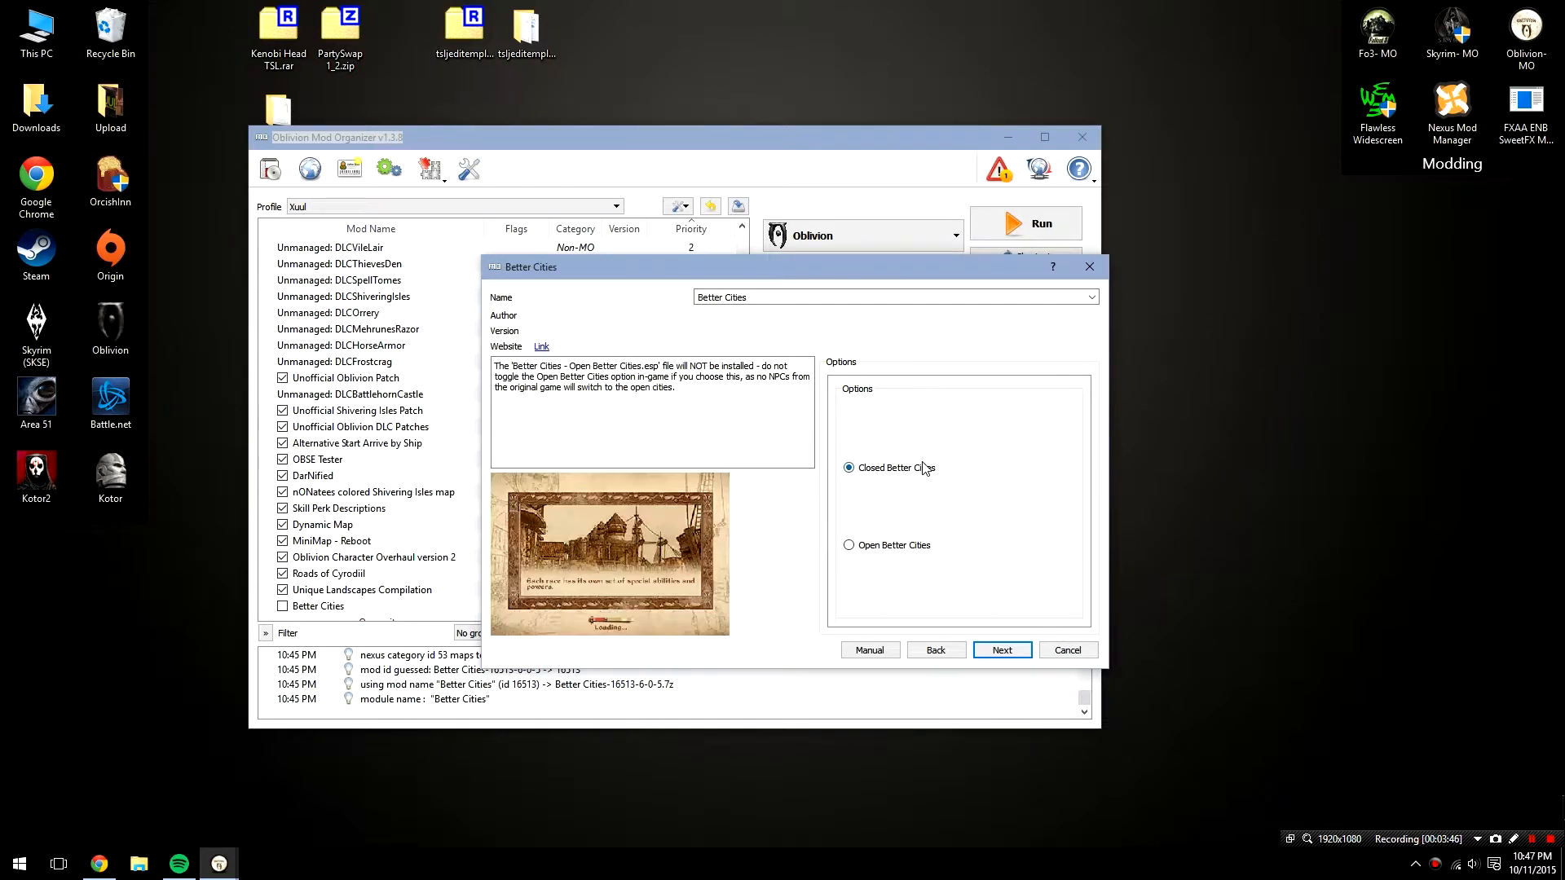
pyautogui.click(848, 467)
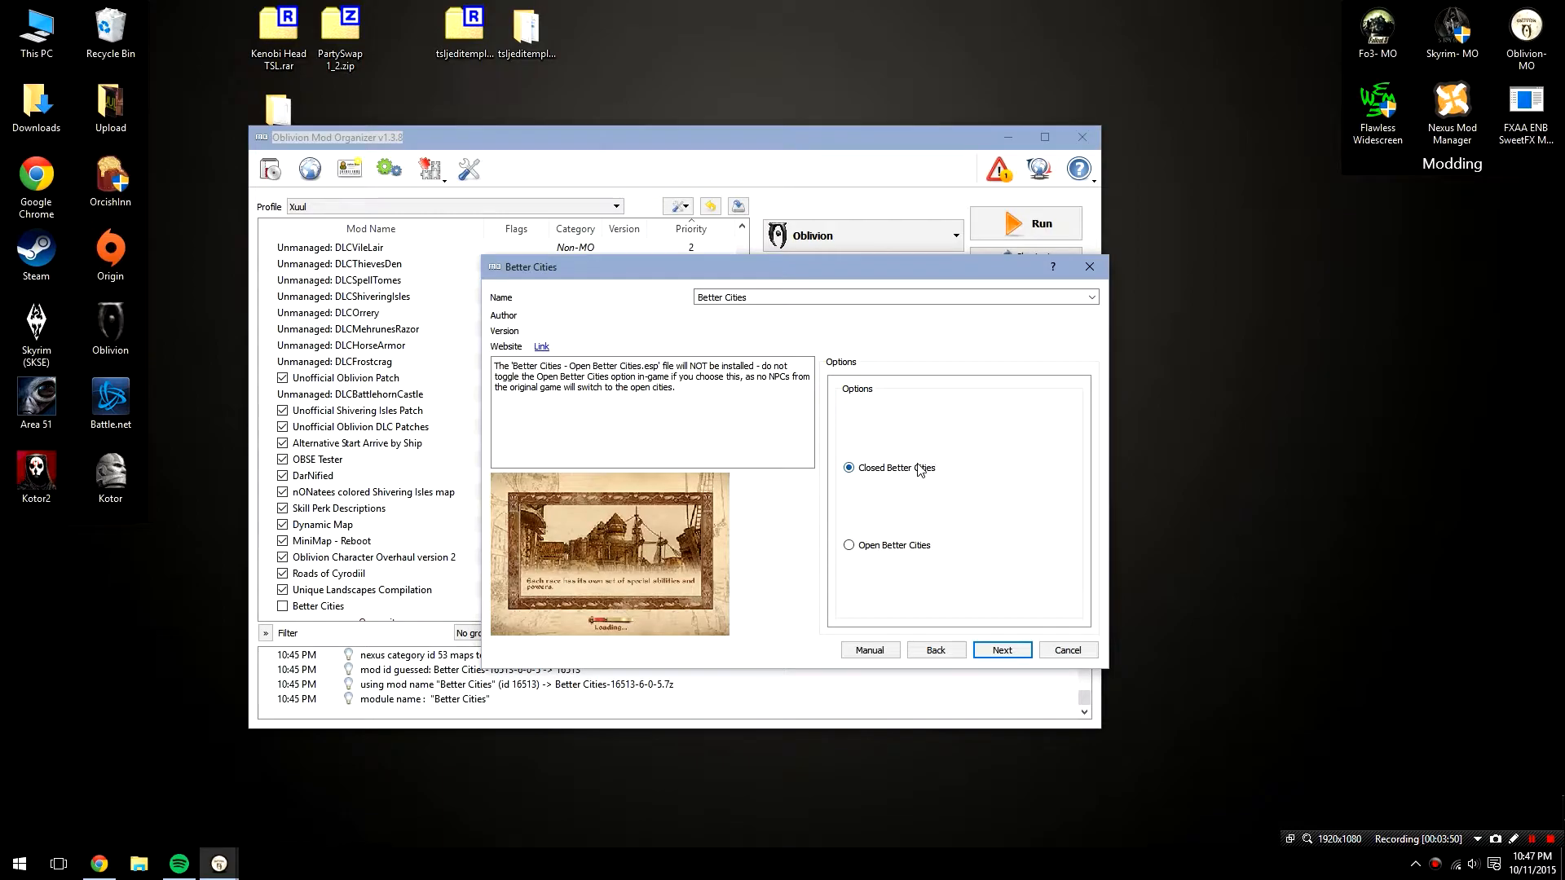
pyautogui.click(849, 467)
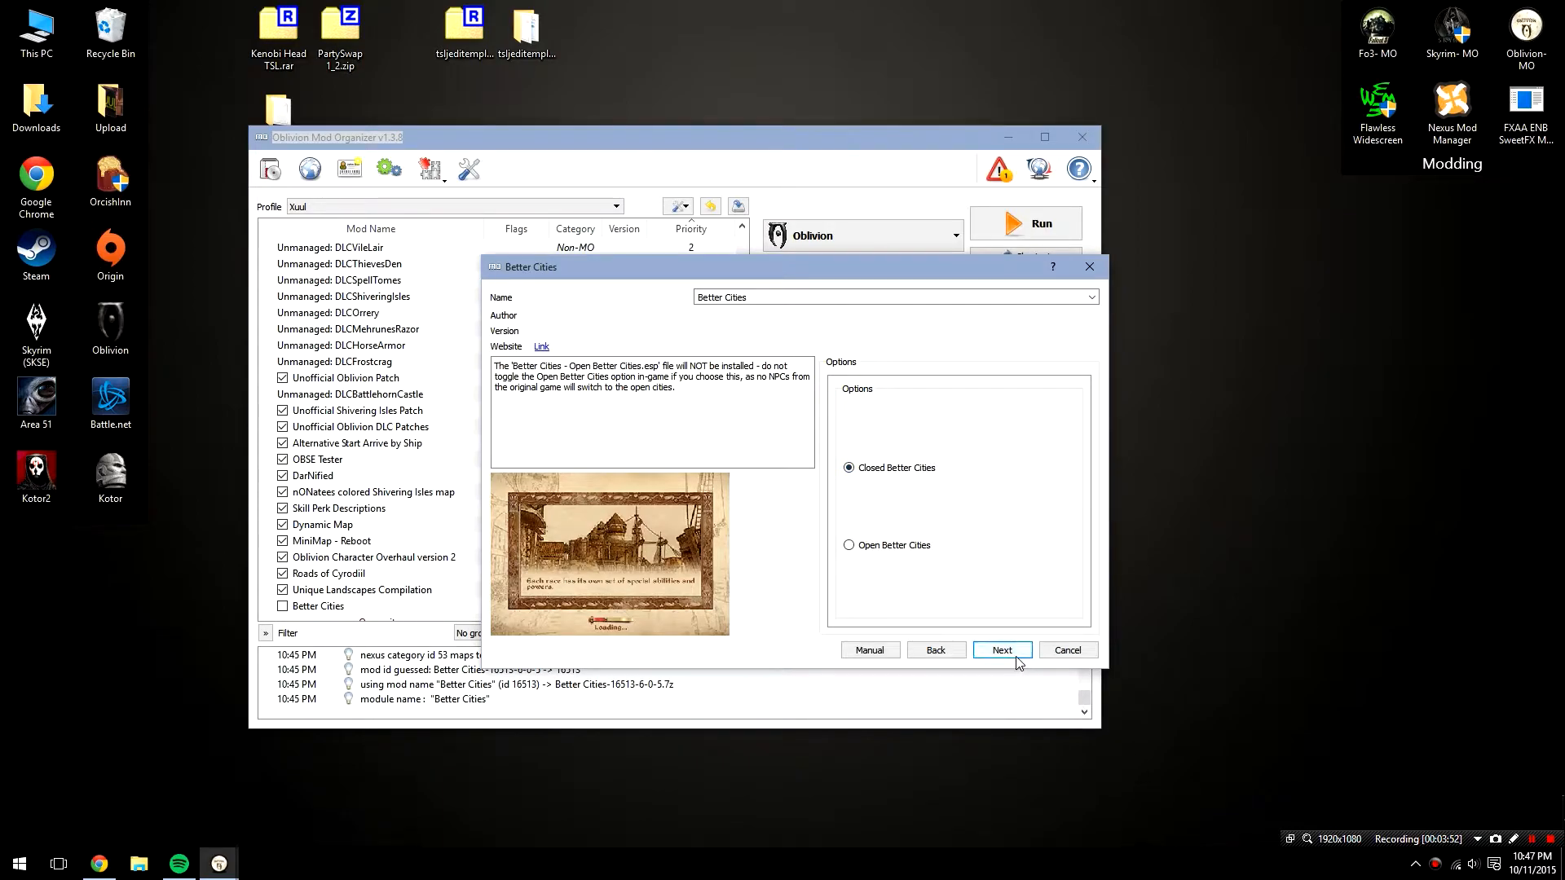
# - Install Better Cities 6.0.5 without integration or replacer patches, merging into the existing mod
pyautogui.click(1001, 650)
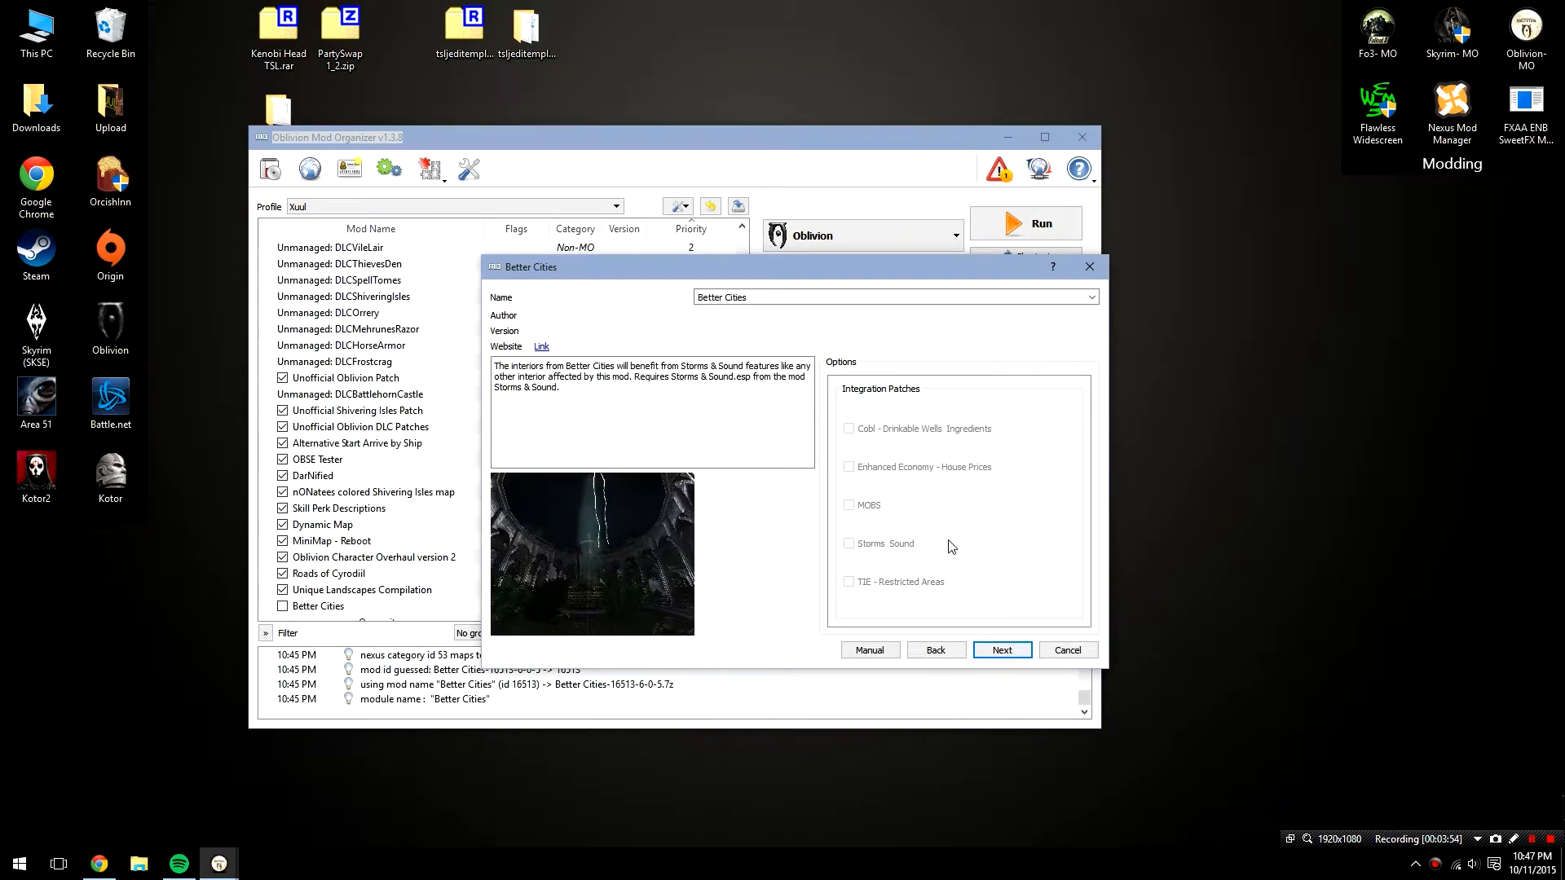
pyautogui.click(1001, 649)
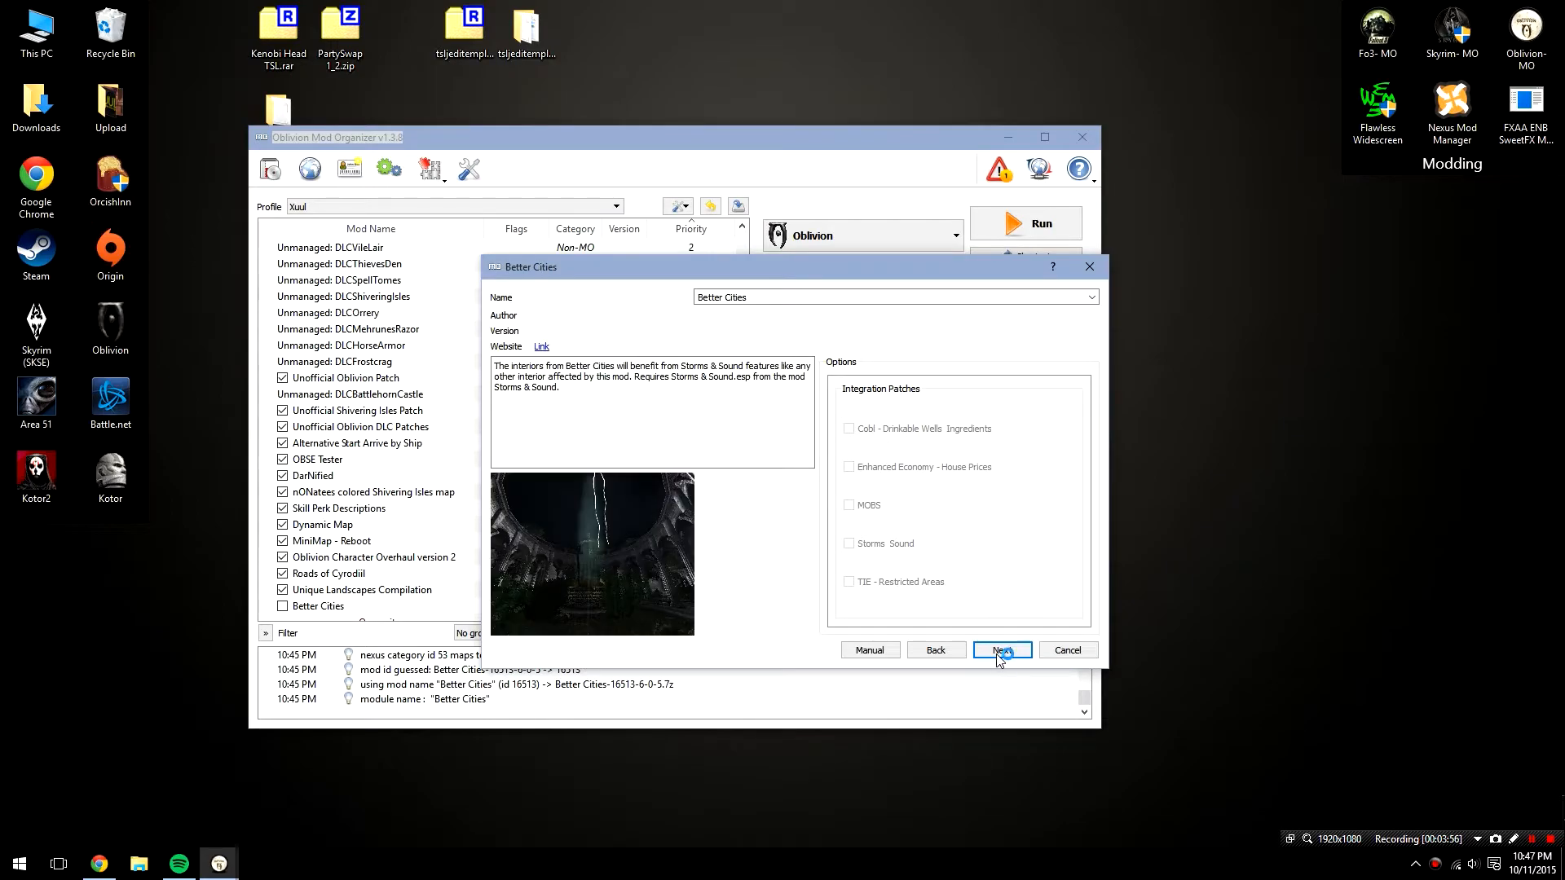
pyautogui.click(1001, 650)
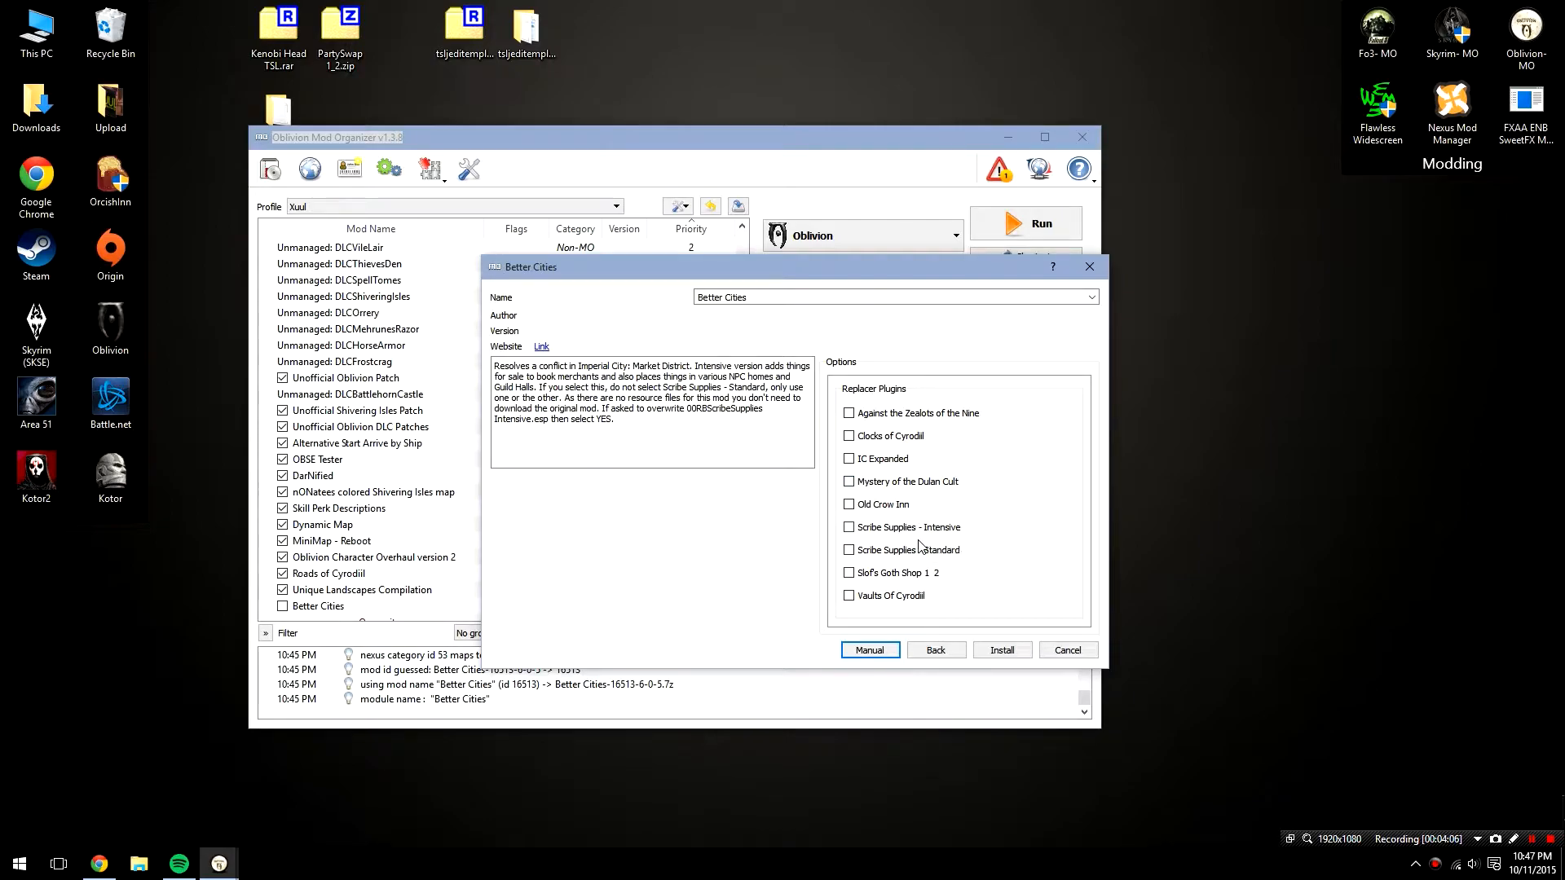
pyautogui.click(889, 435)
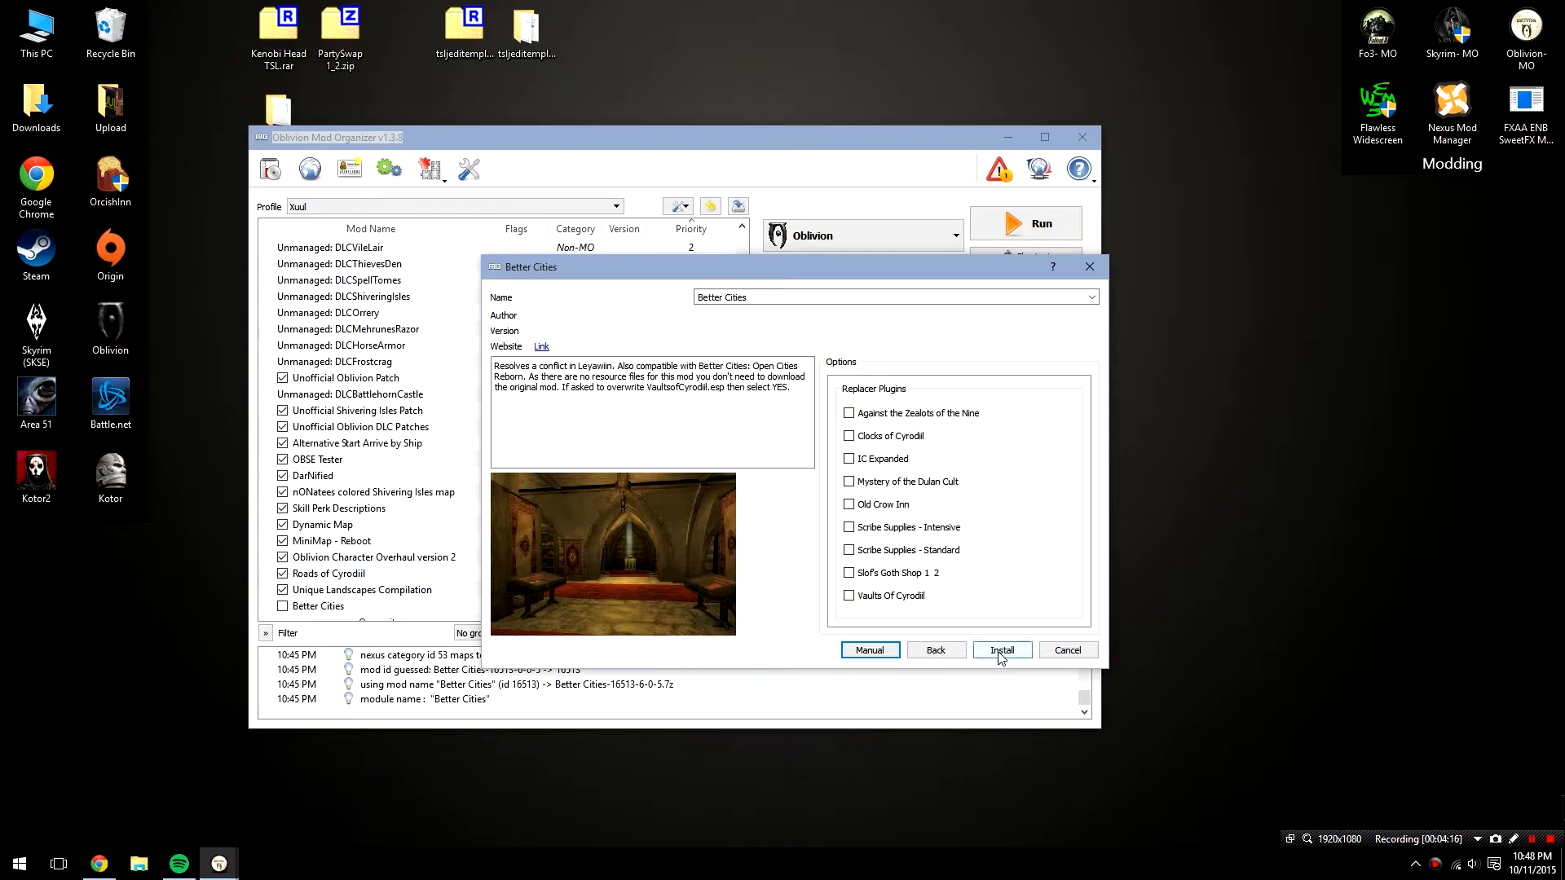
pyautogui.click(1001, 650)
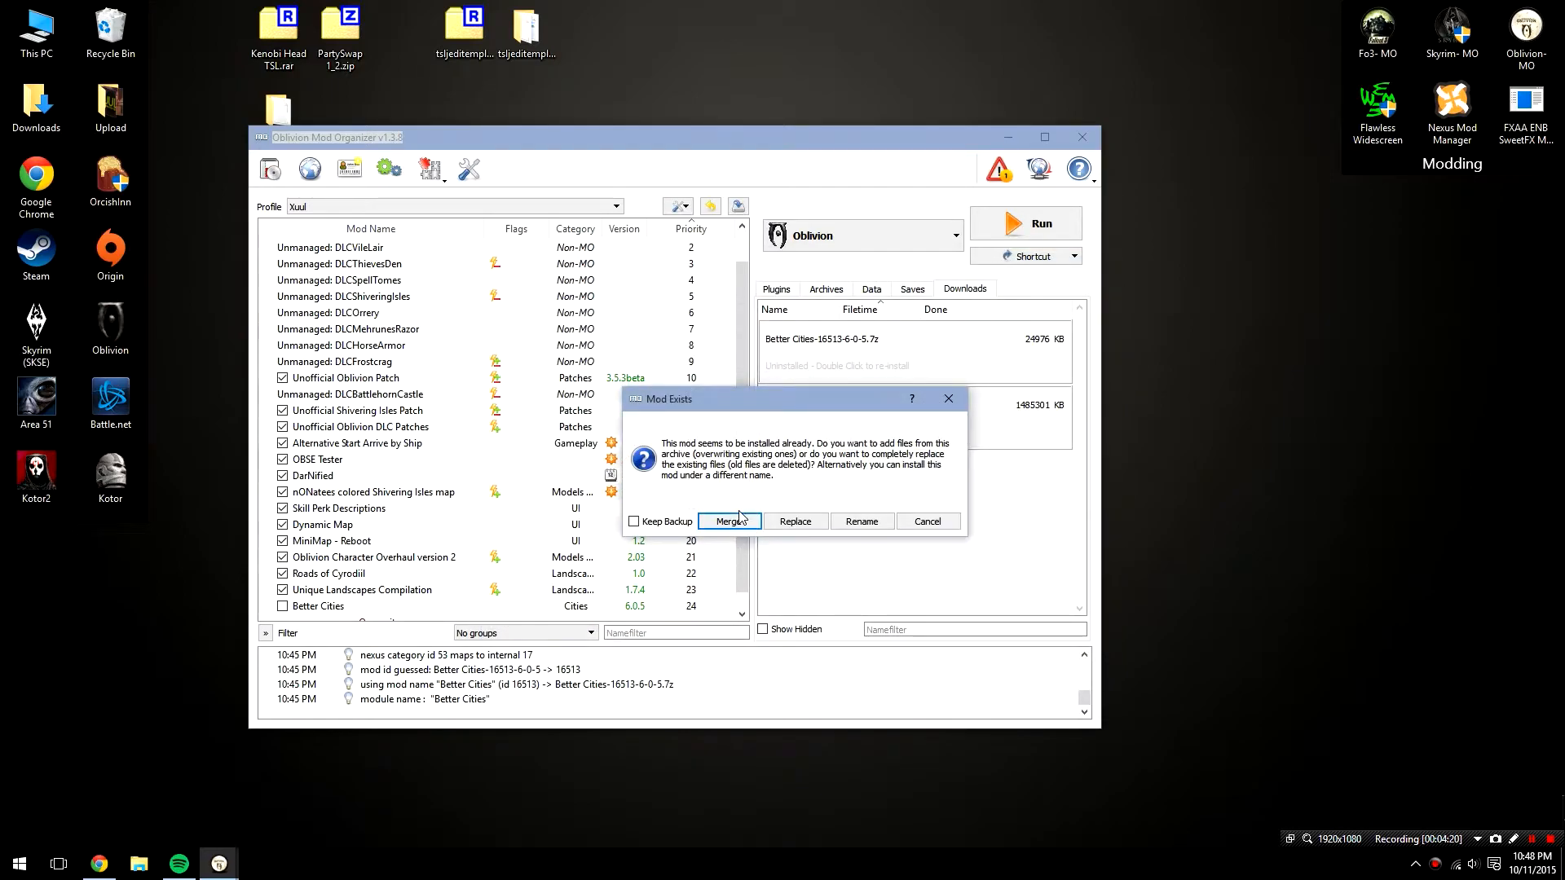
pyautogui.click(728, 520)
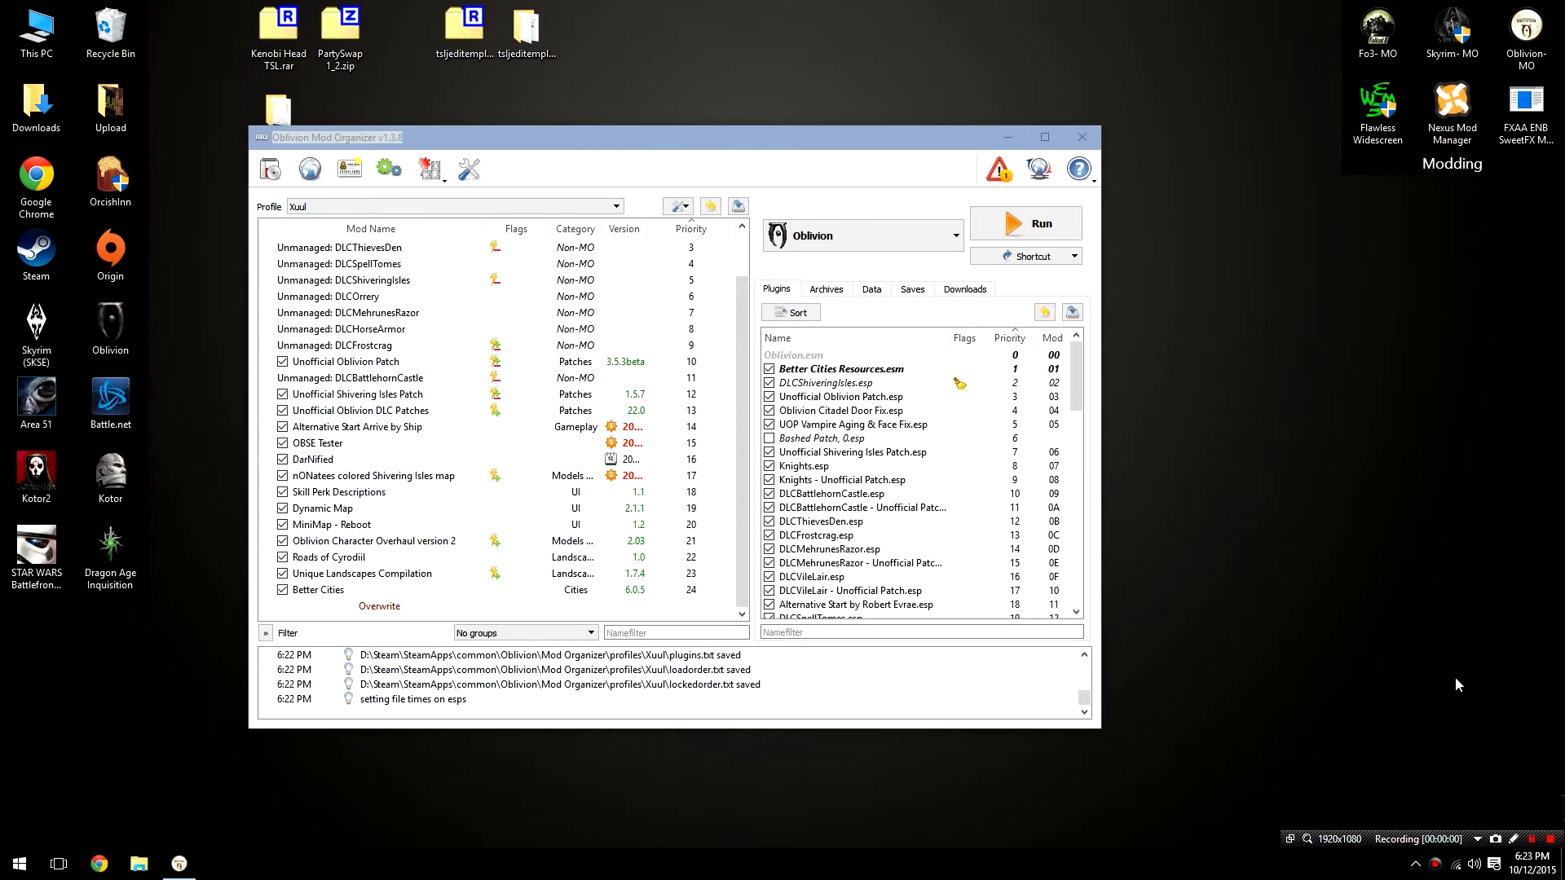
pyautogui.moveTo(1396, 581)
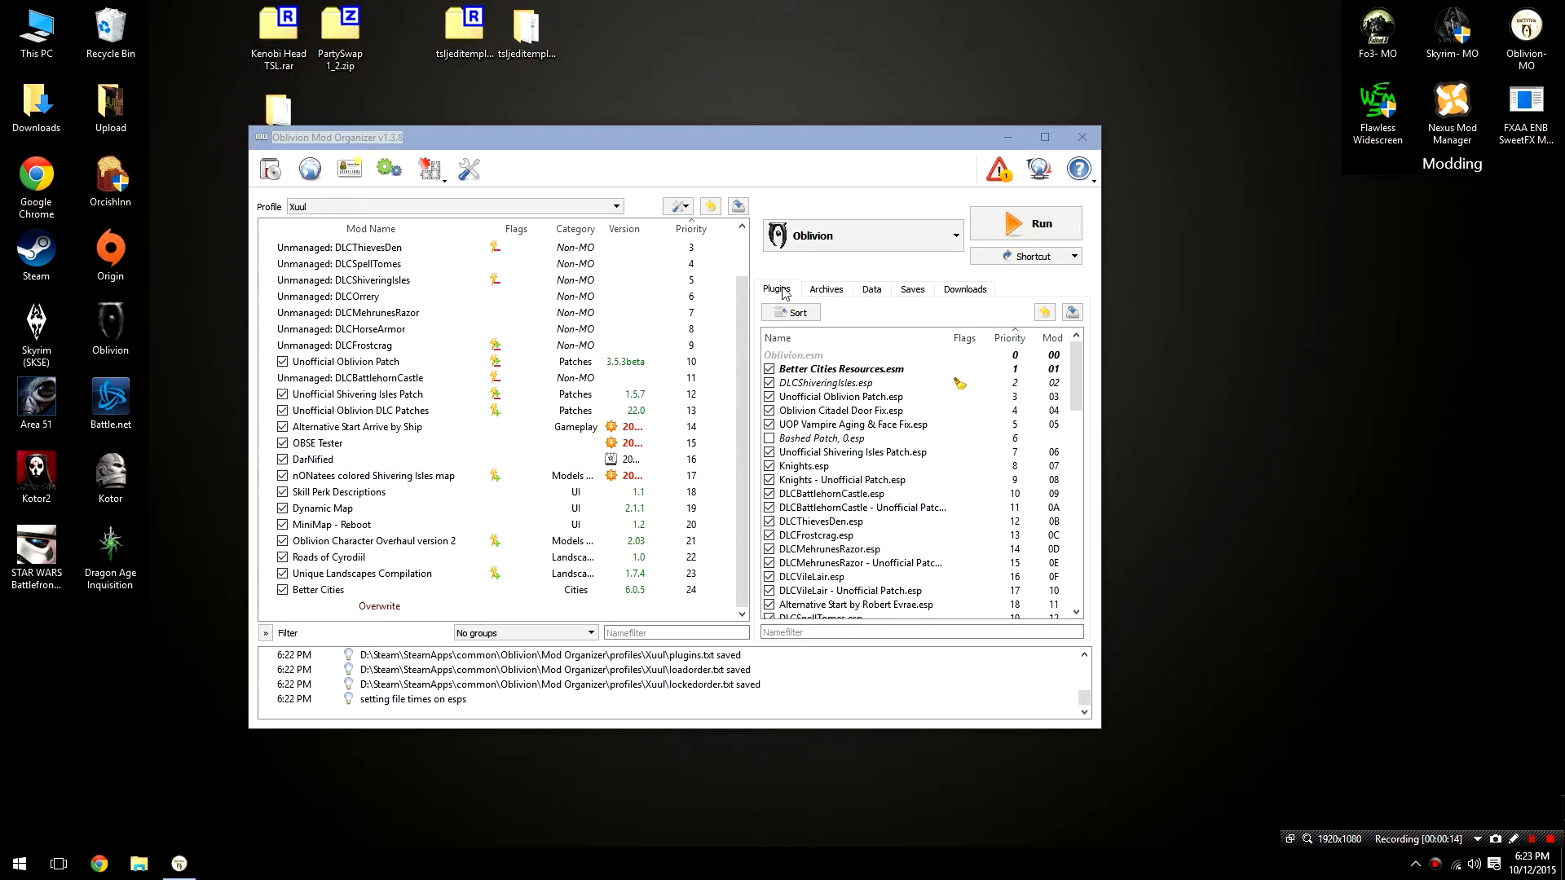
# - Leave xulImperialIsle.esp unchecked in the plugin list and launch Oblivion
pyautogui.scroll(-3)
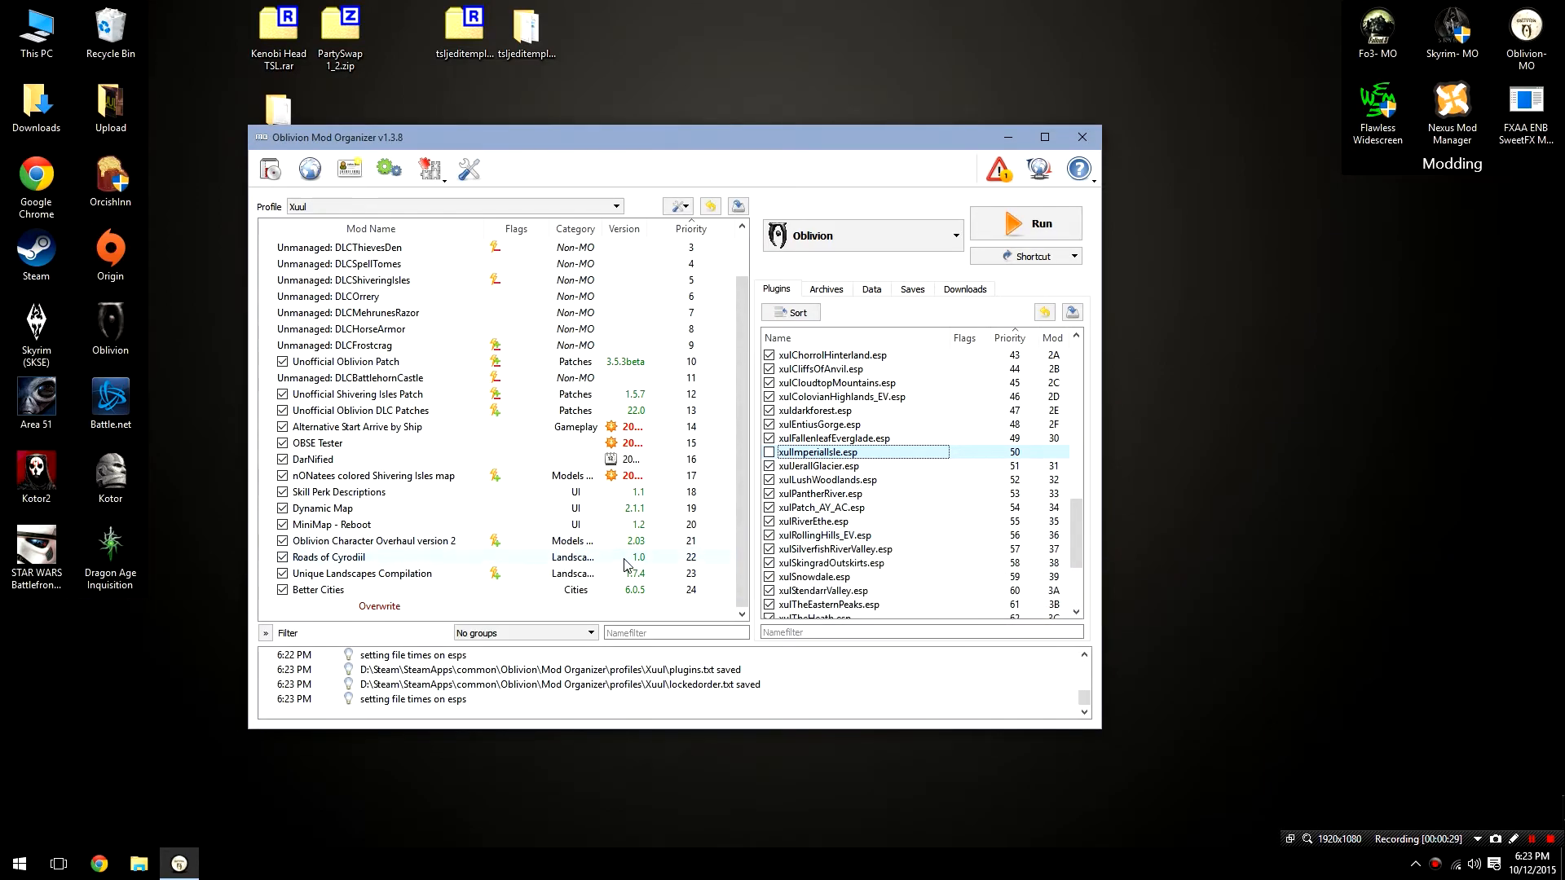
pyautogui.moveTo(601, 556)
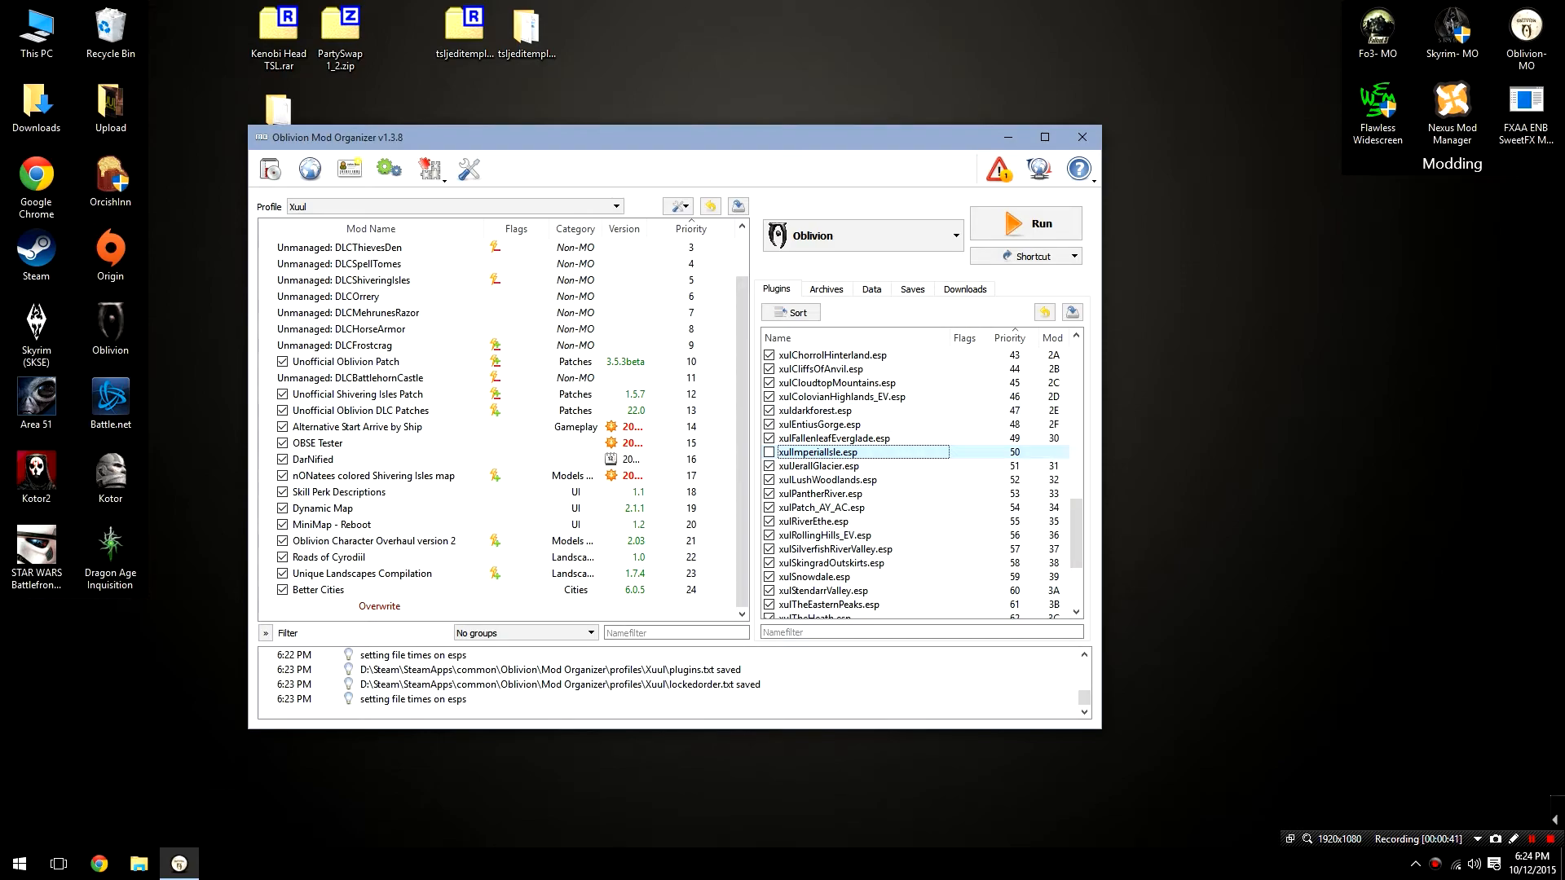
pyautogui.click(1027, 222)
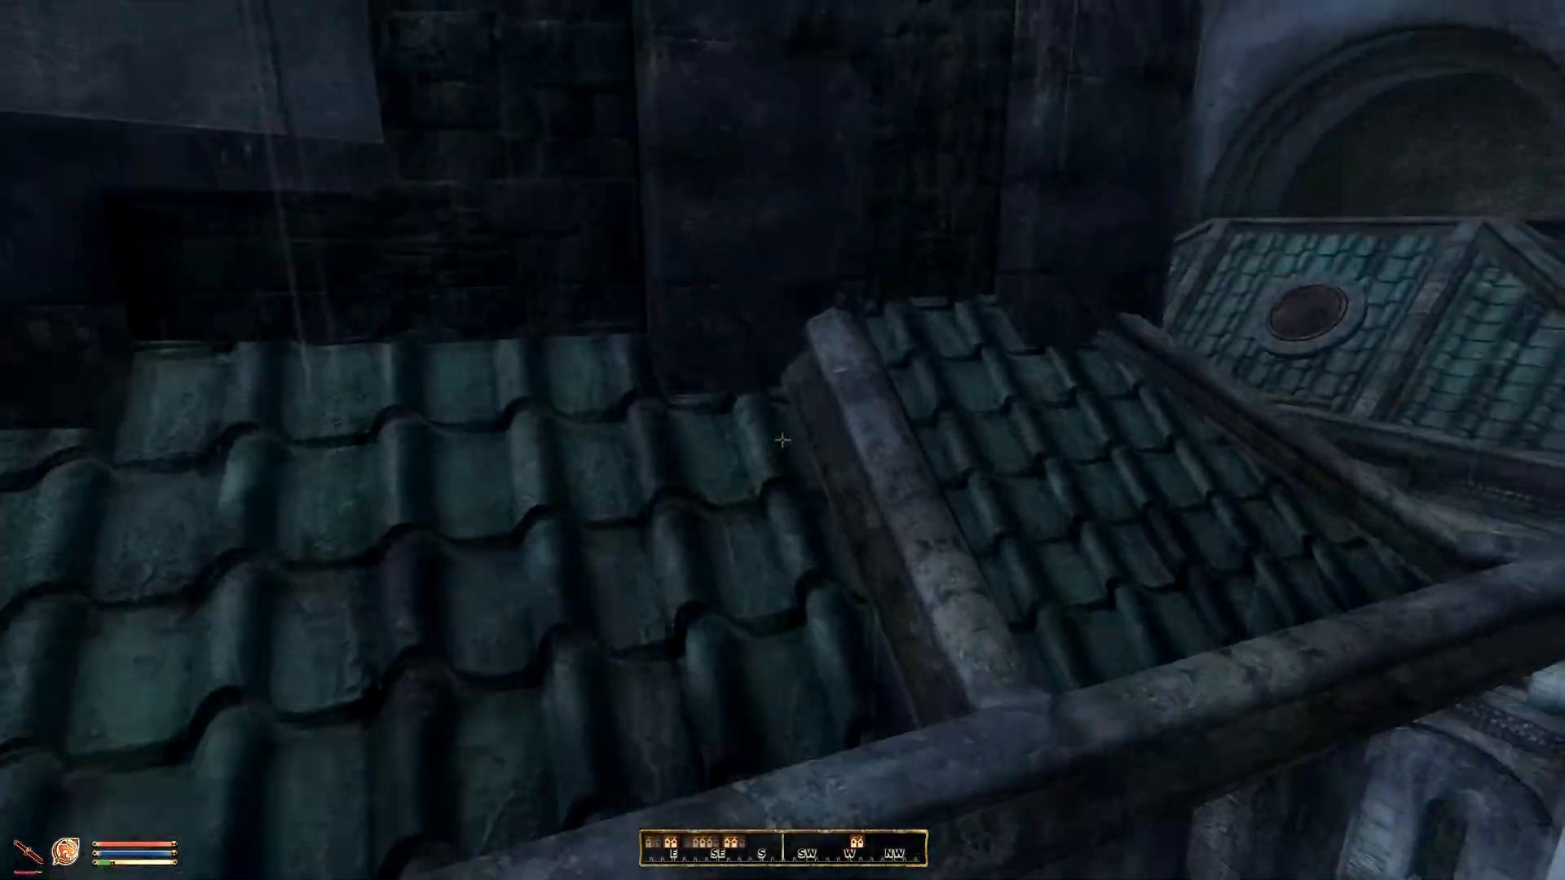
pyautogui.moveTo(783, 440)
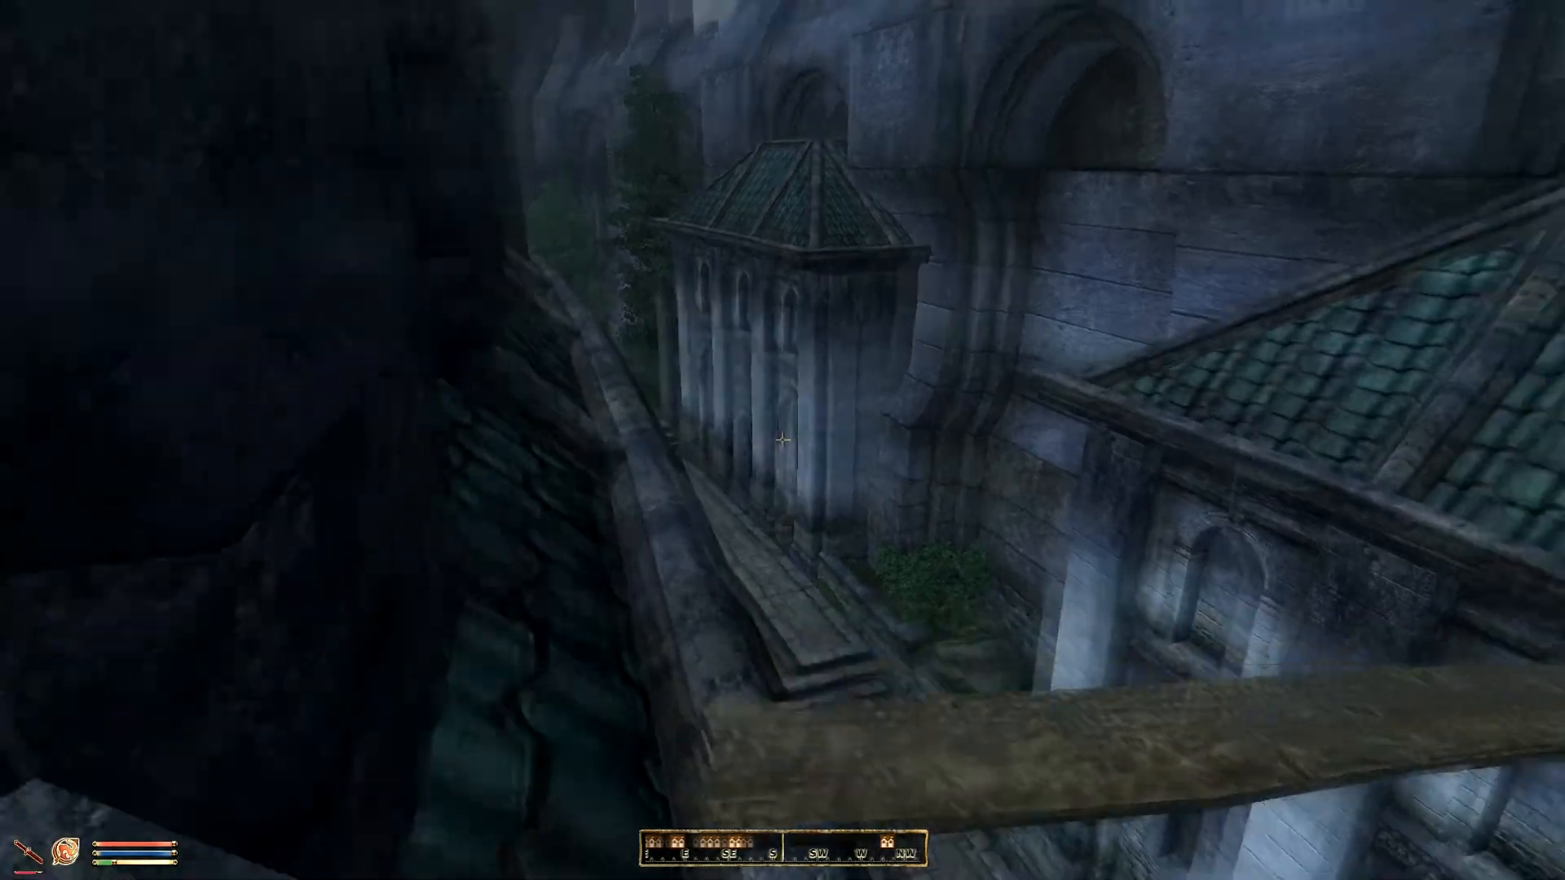